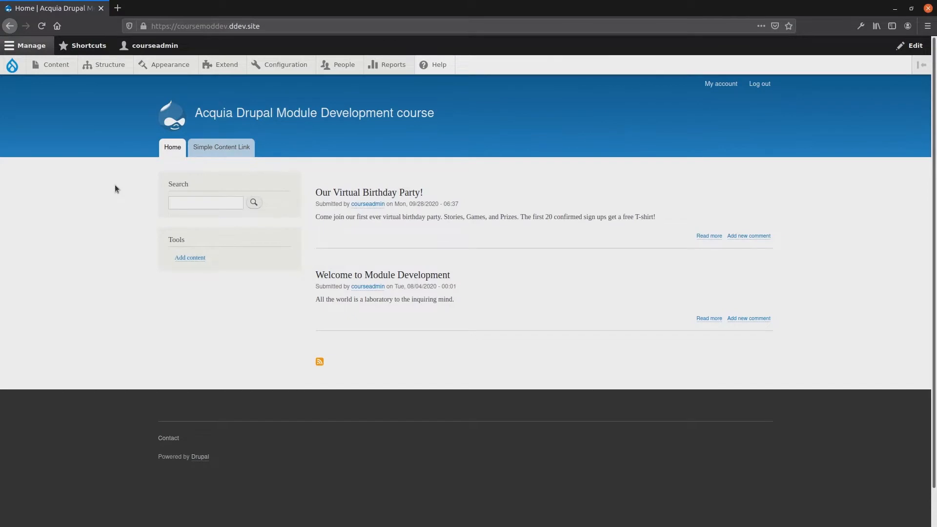
Step: View the Our Virtual Birthday Party article, then return to the site home page
click(226, 64)
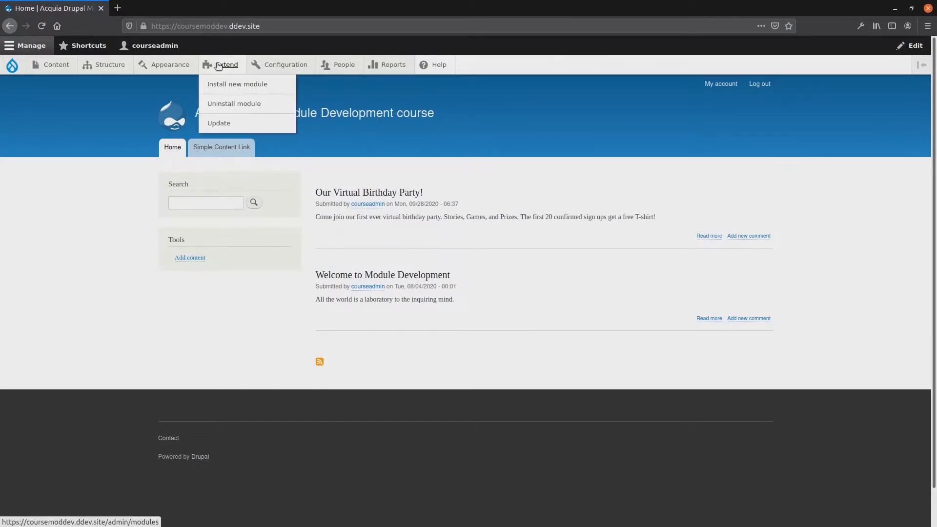
click(123, 166)
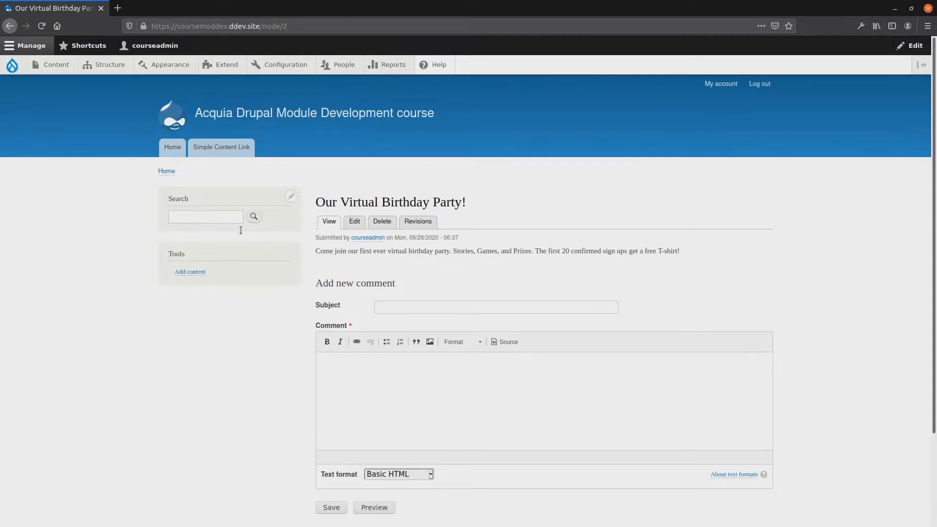
mouse_move(172, 147)
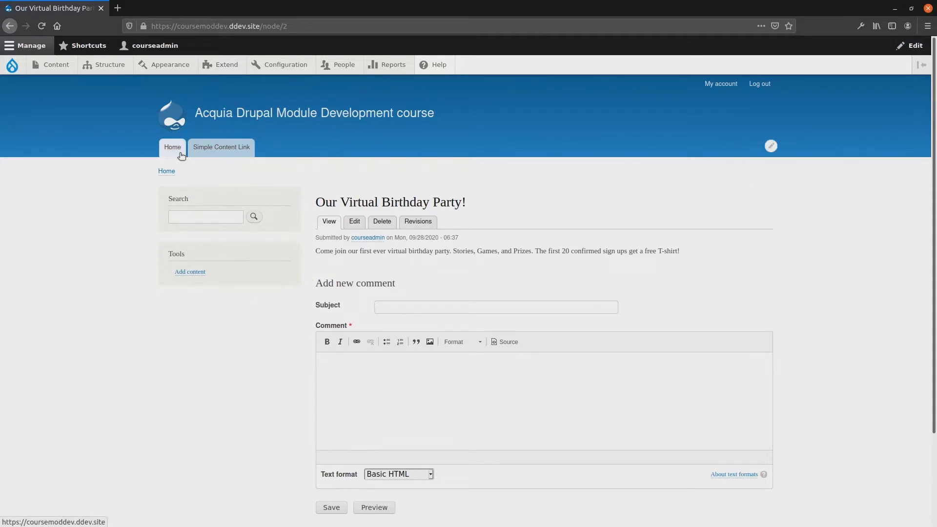
click(173, 147)
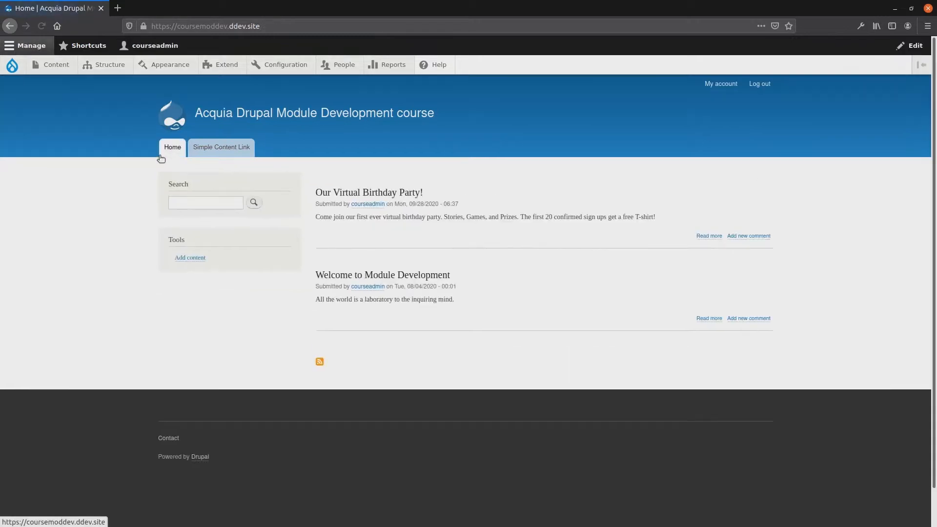
mouse_move(126, 178)
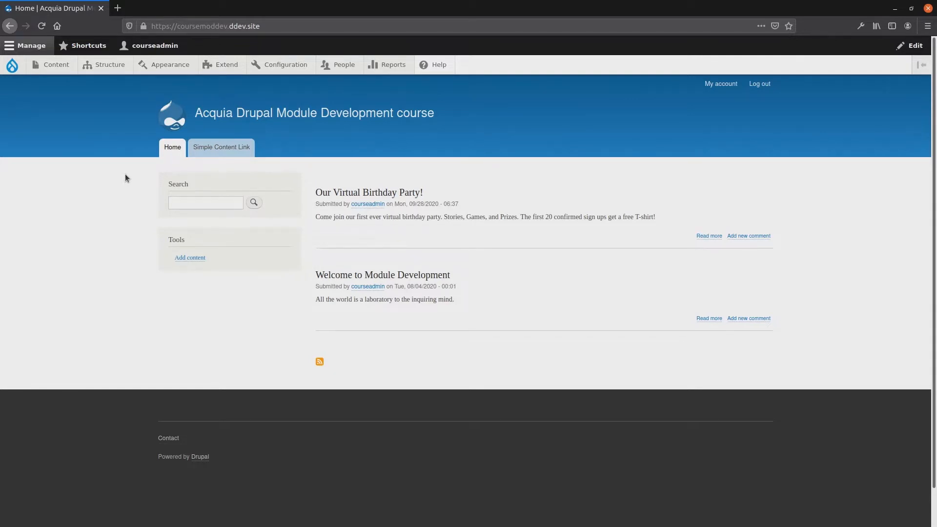
mouse_move(82, 107)
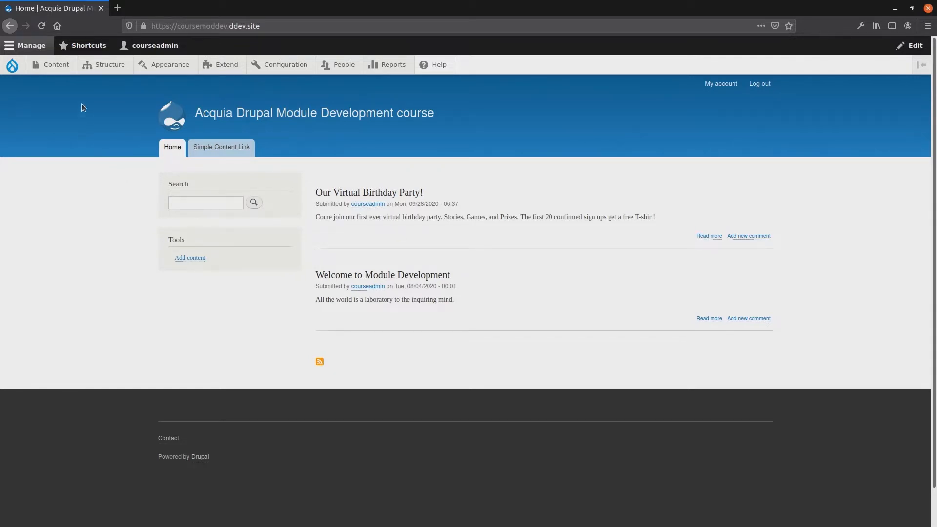
Step: Go to Structure > Block layout and scroll down to the Sidebar first region
click(109, 65)
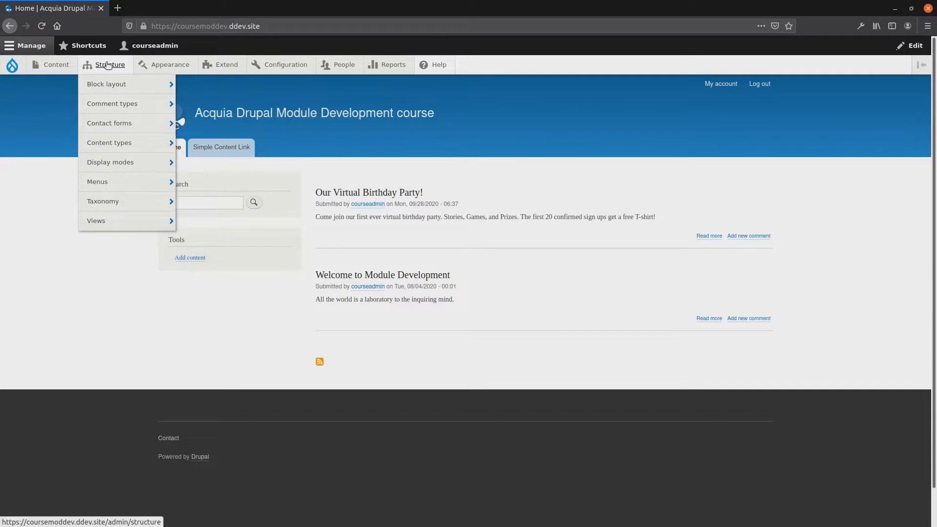
mouse_move(110, 66)
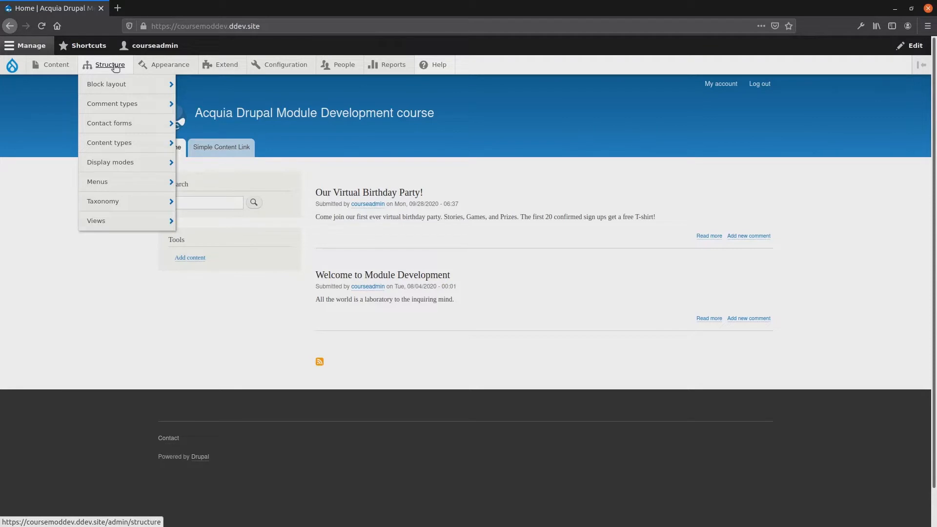
click(106, 84)
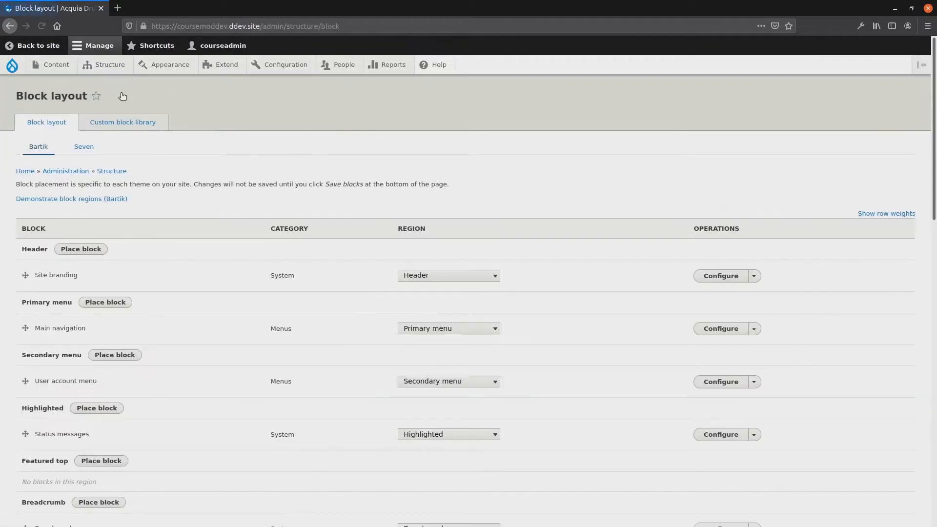
scroll(down, 3)
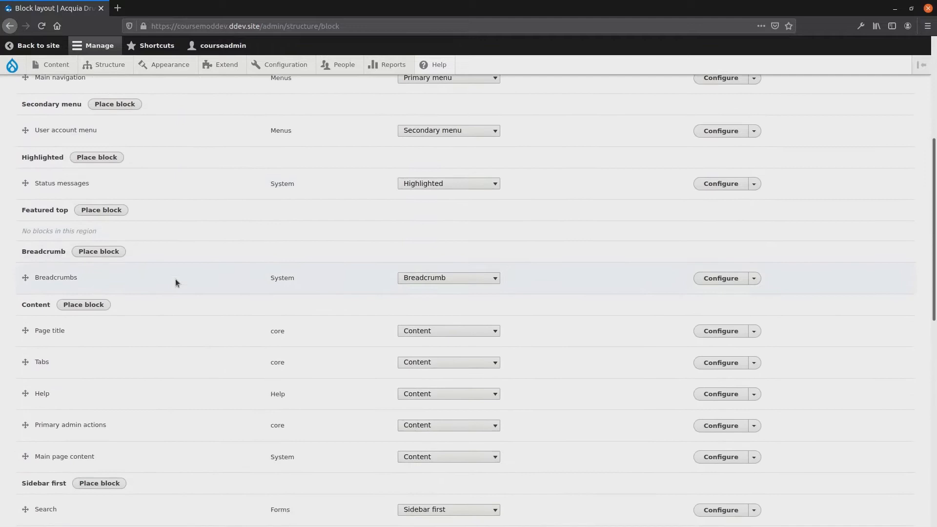
scroll(down, 3)
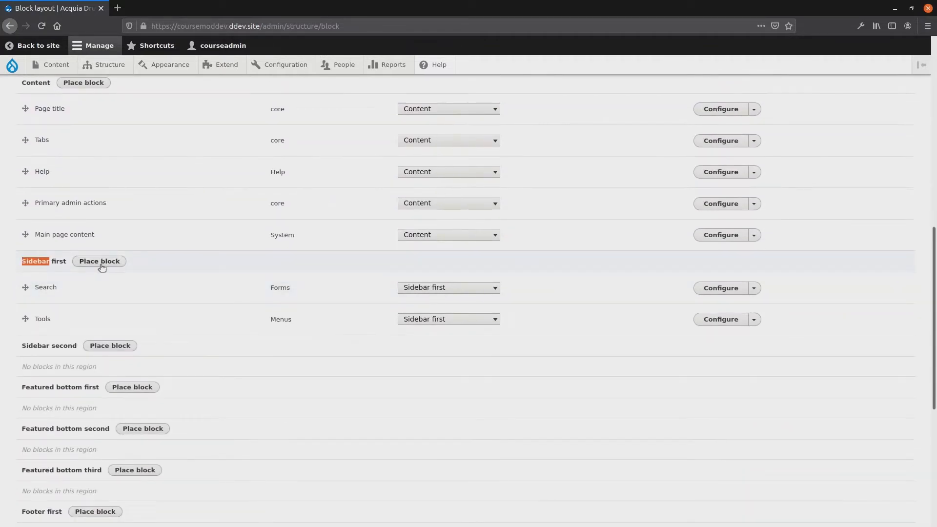
Step: Filter for 'rs', place The RSVP Block in Sidebar first, and save the block and layout
click(99, 261)
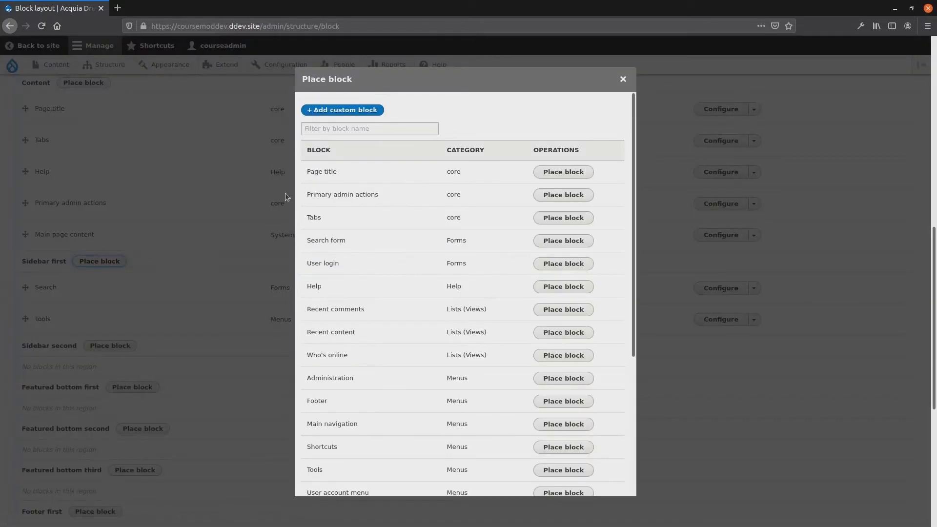
text(rsv)
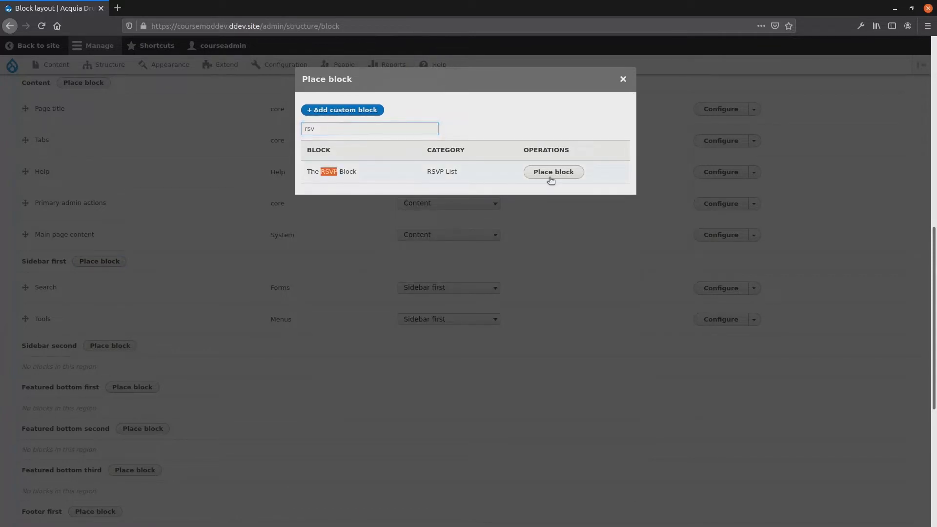
click(553, 172)
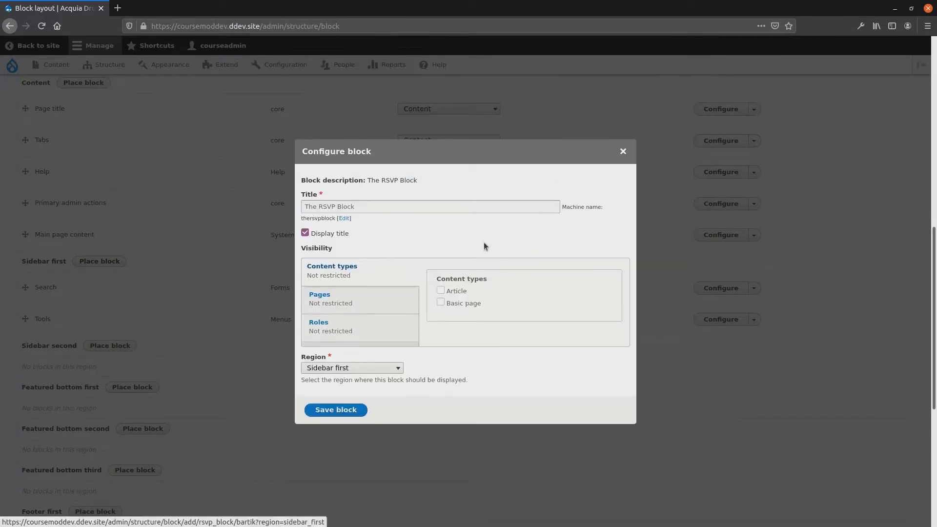
mouse_move(565, 339)
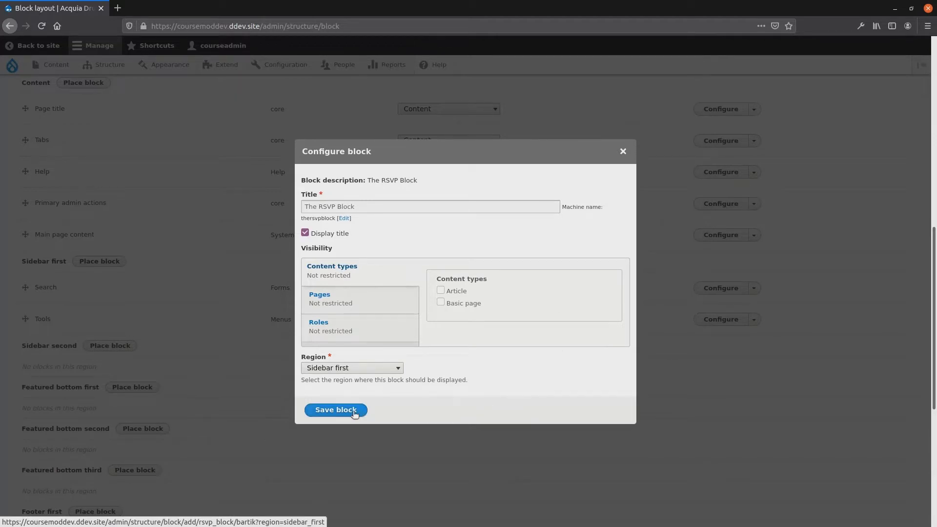
click(336, 409)
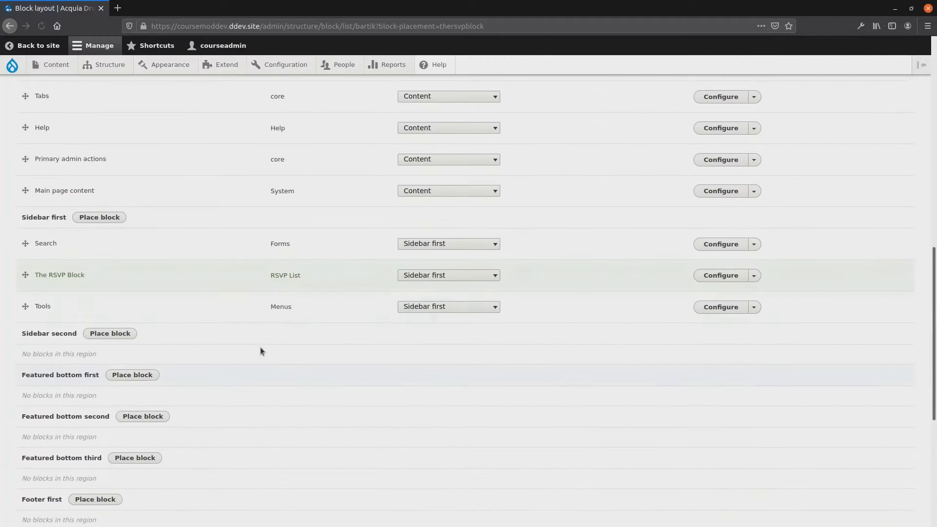
scroll(down, 3)
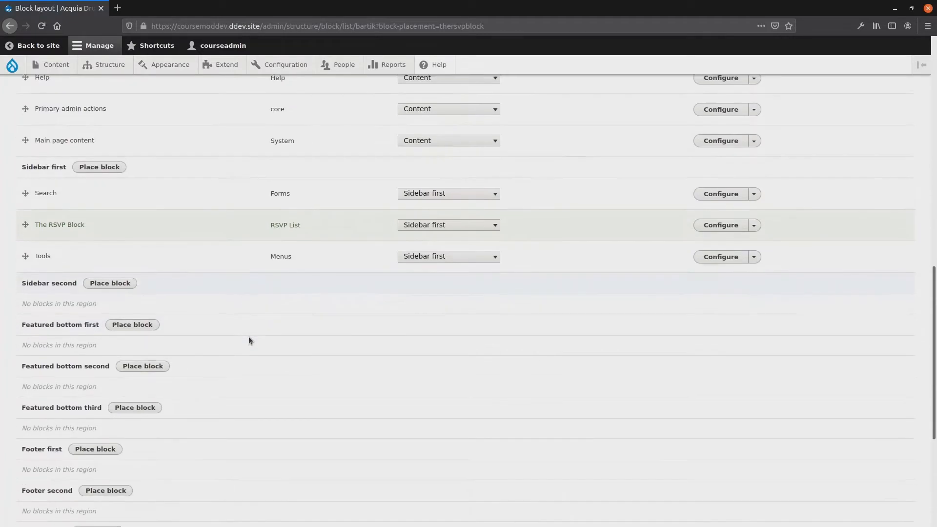
scroll(down, 3)
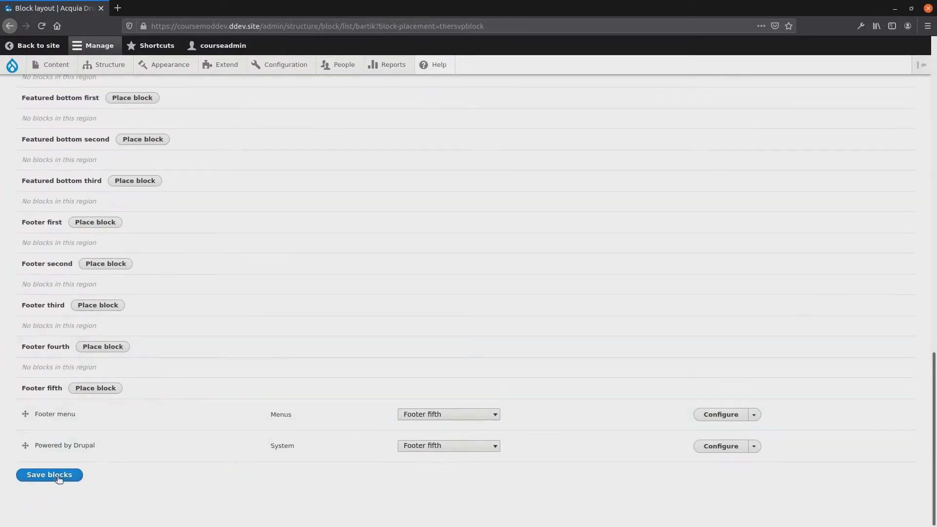
click(49, 475)
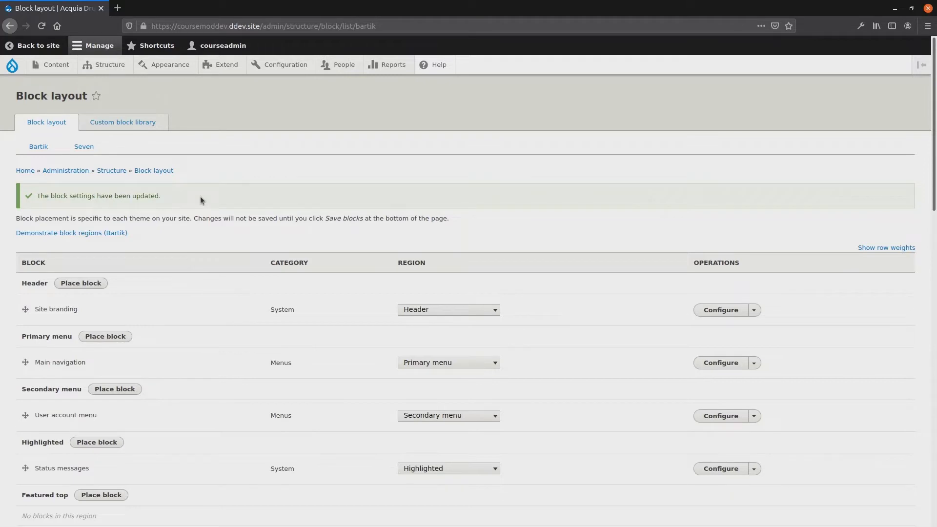
mouse_move(55, 64)
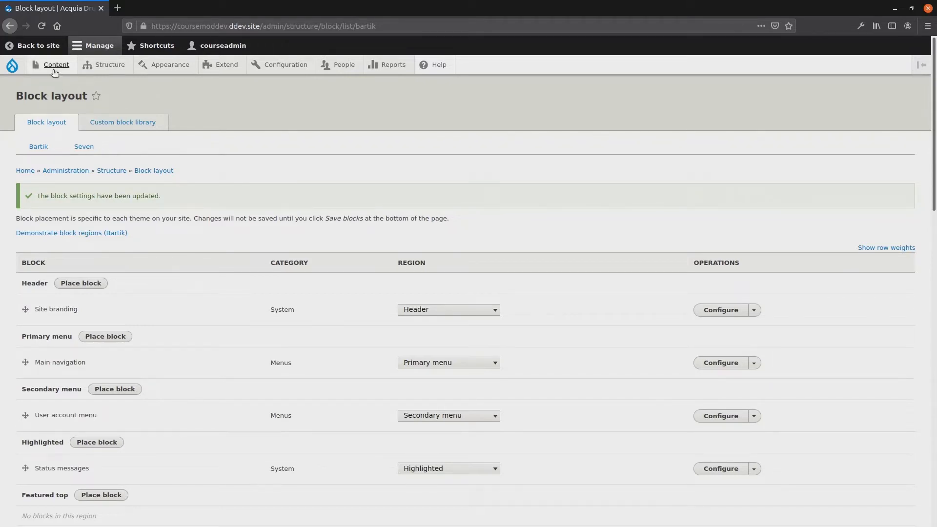
Step: Open the Content listing and toggle the selection checkboxes of the two articles
click(56, 64)
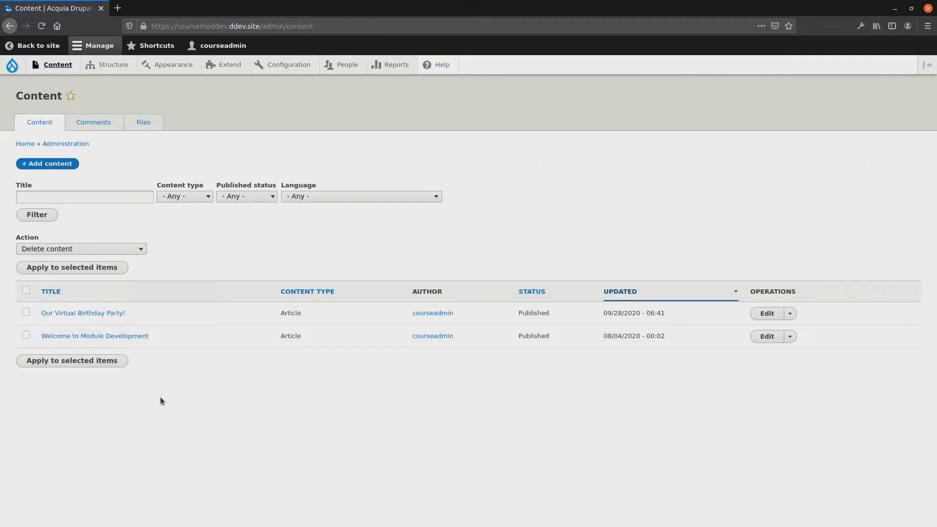
mouse_move(170, 393)
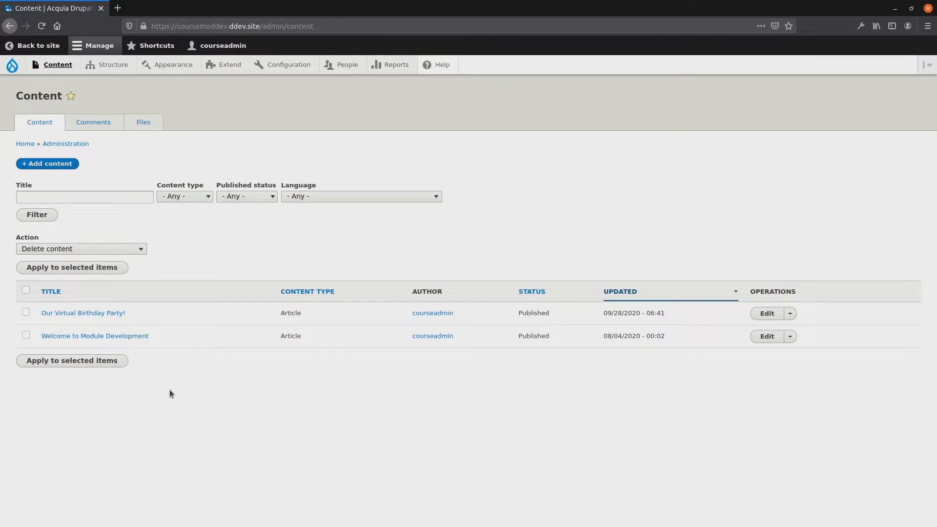
click(288, 64)
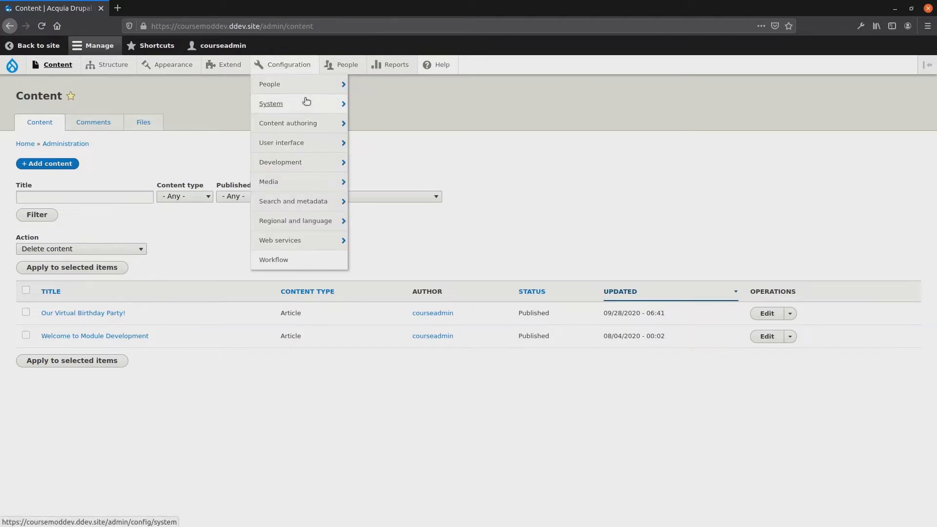
mouse_move(288, 123)
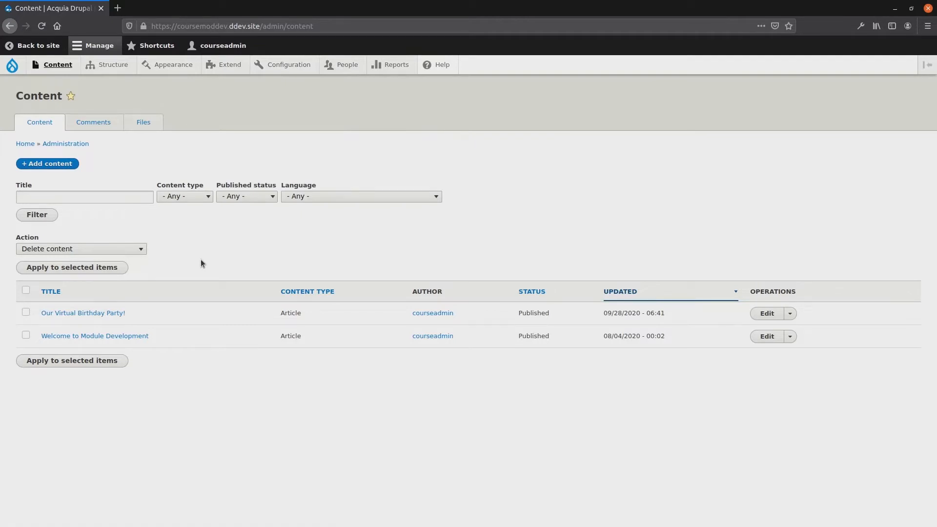
mouse_move(210, 268)
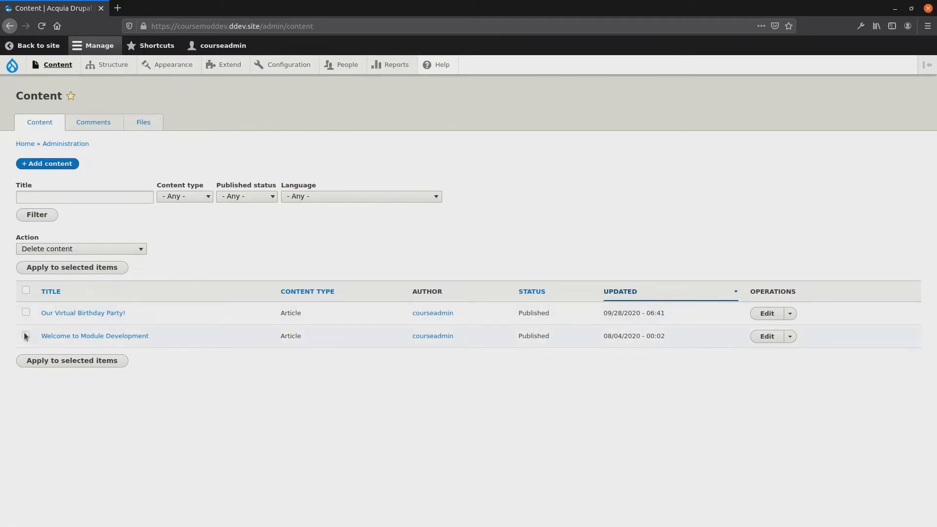
click(26, 291)
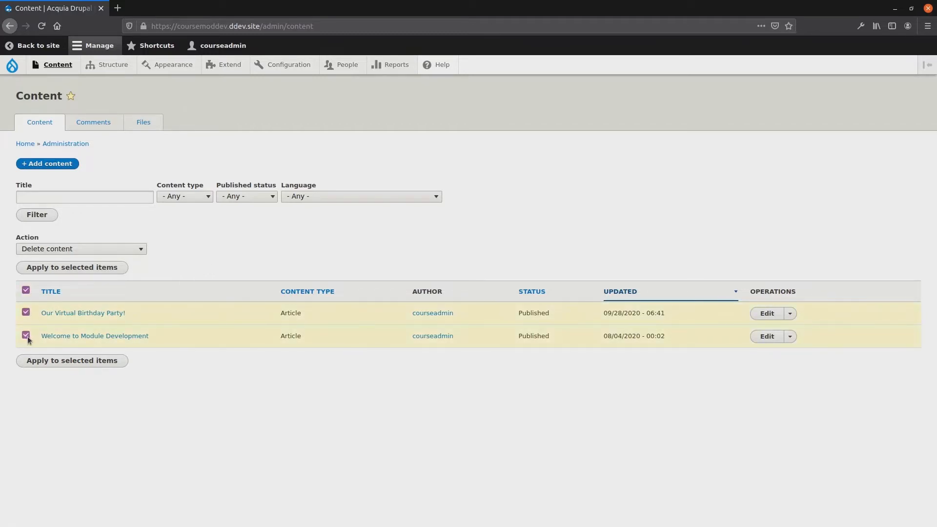
click(26, 291)
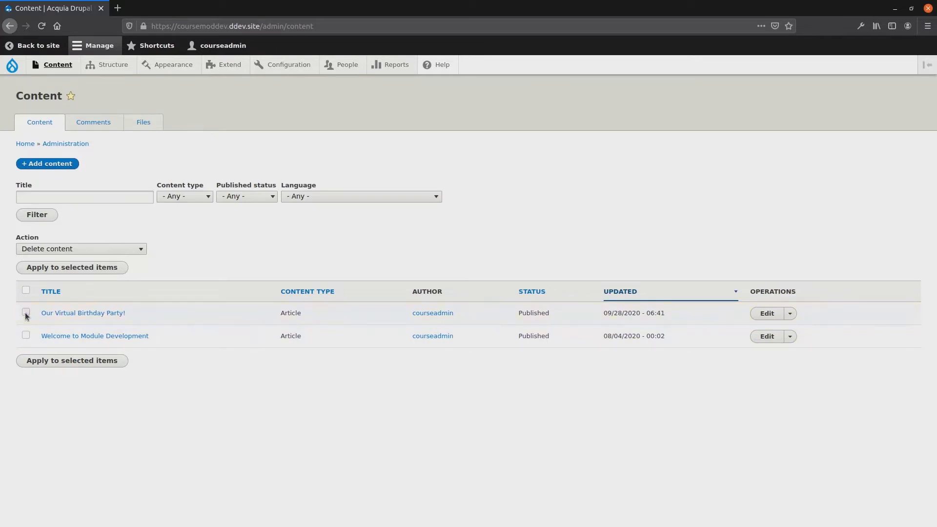
click(26, 336)
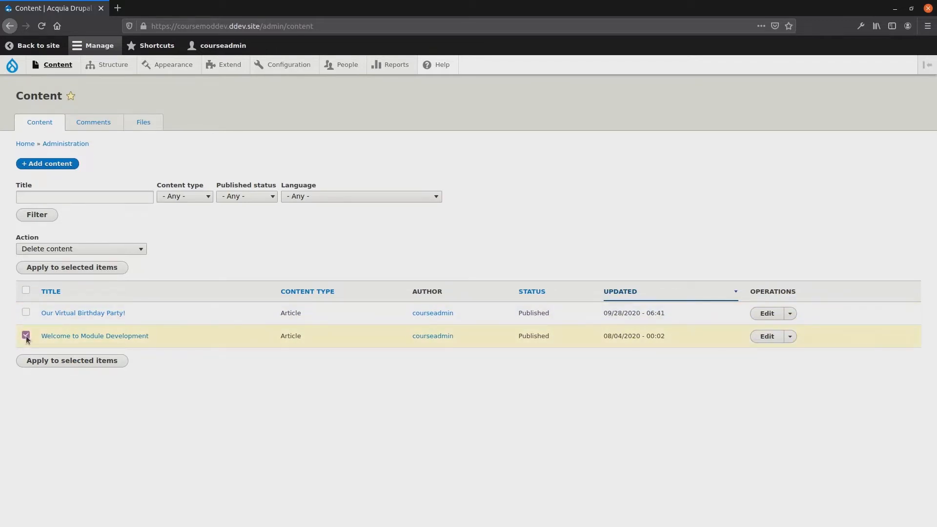
click(26, 336)
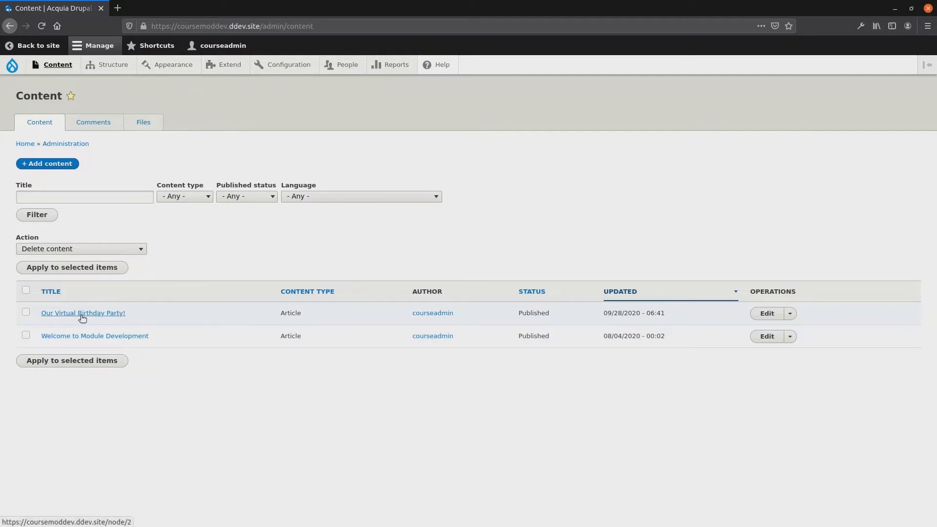
click(26, 312)
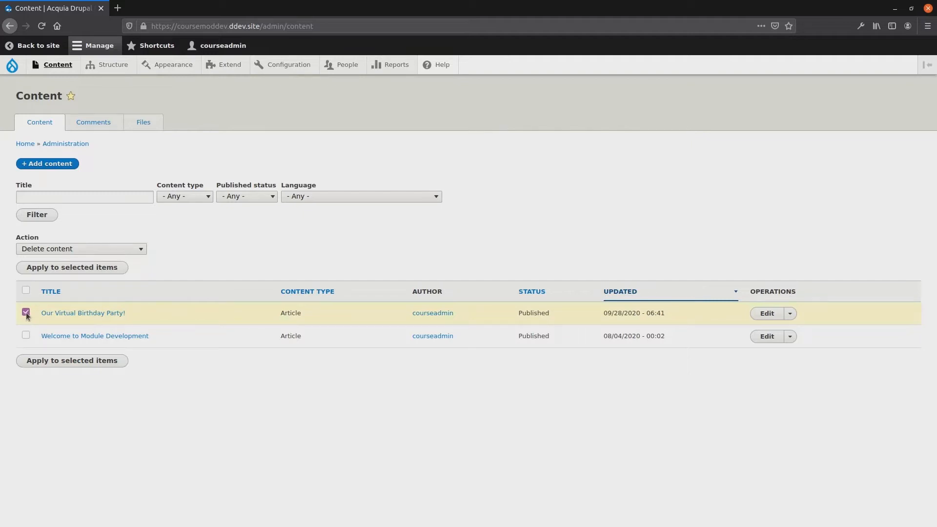
click(26, 312)
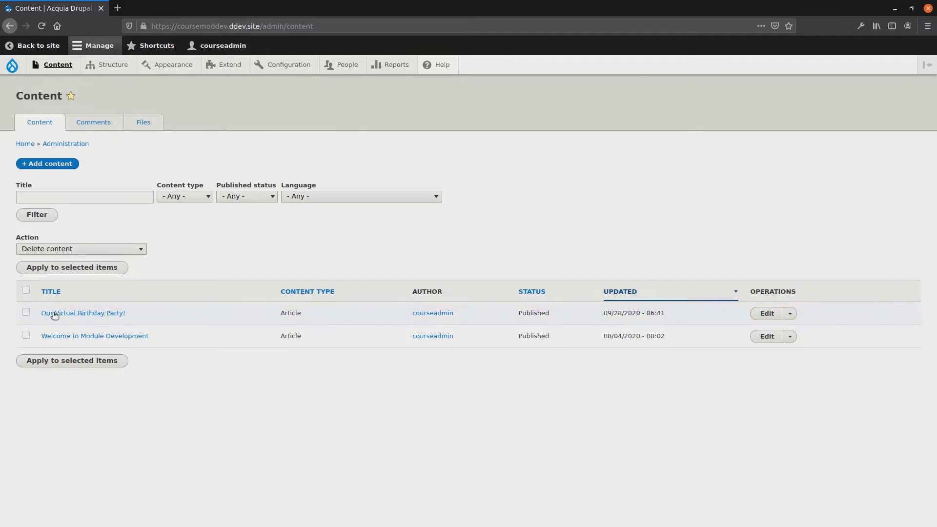
mouse_move(83, 316)
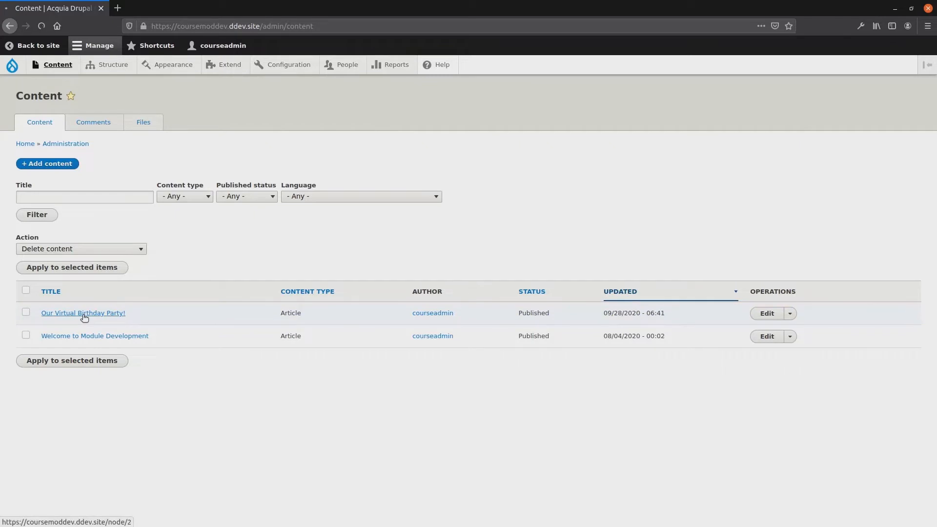
Step: Open the Our Virtual Birthday Party! article and go to its Edit form
click(83, 313)
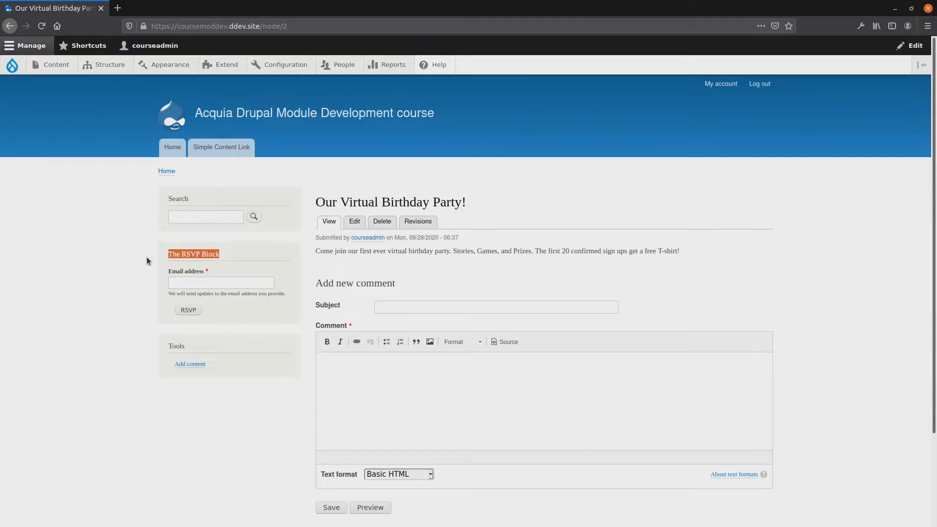
mouse_move(136, 258)
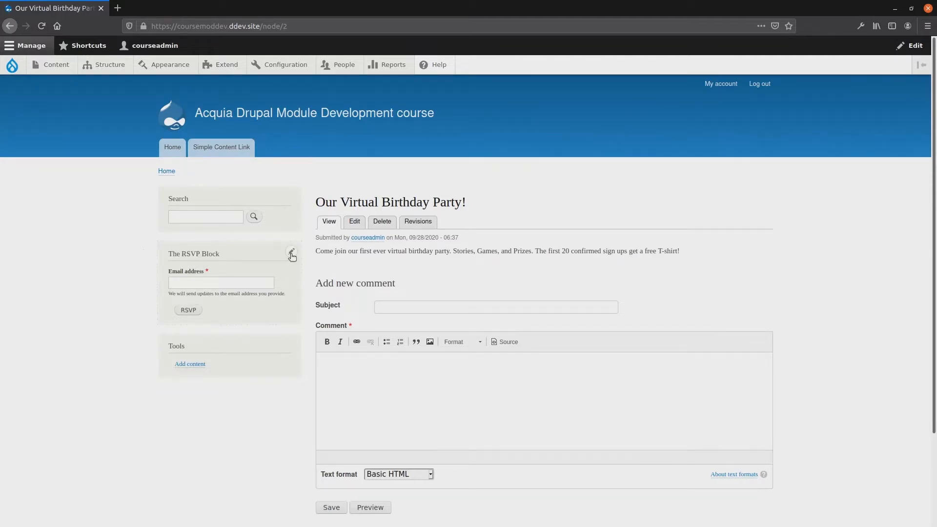
click(354, 222)
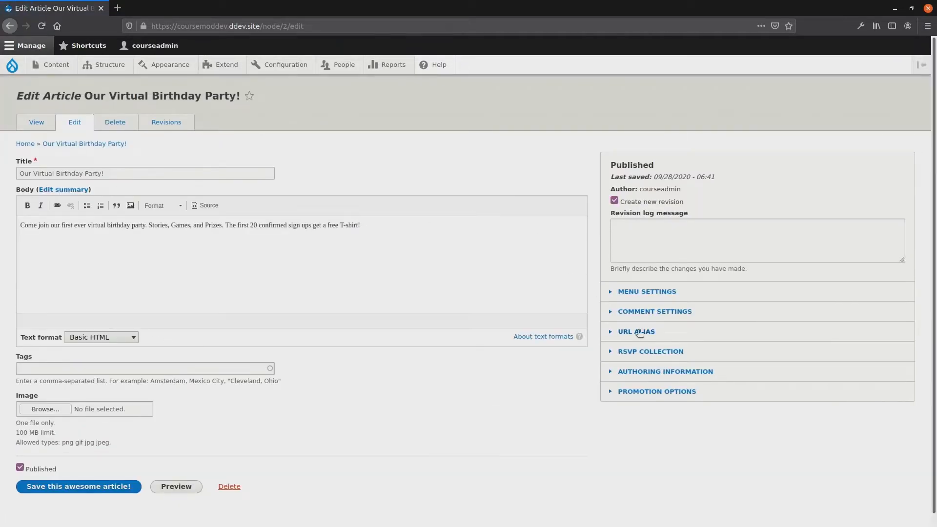
Step: Toggle the RSVP collection checkbox off and on, inspect its 'address' label, then return to Content
click(650, 352)
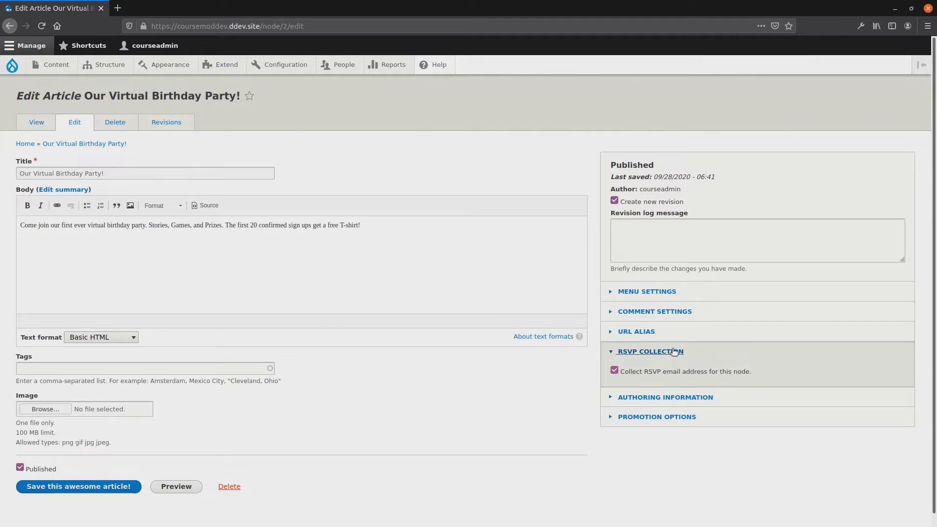
mouse_move(671, 353)
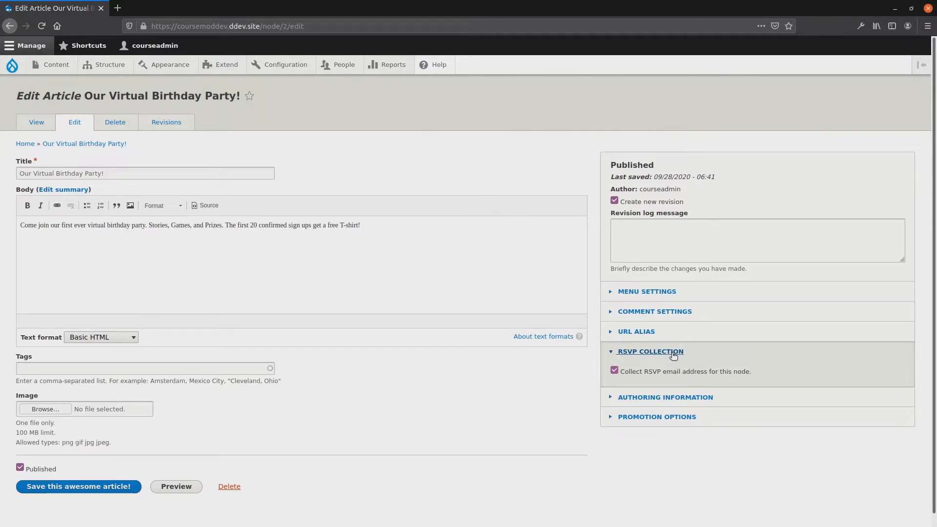
click(614, 370)
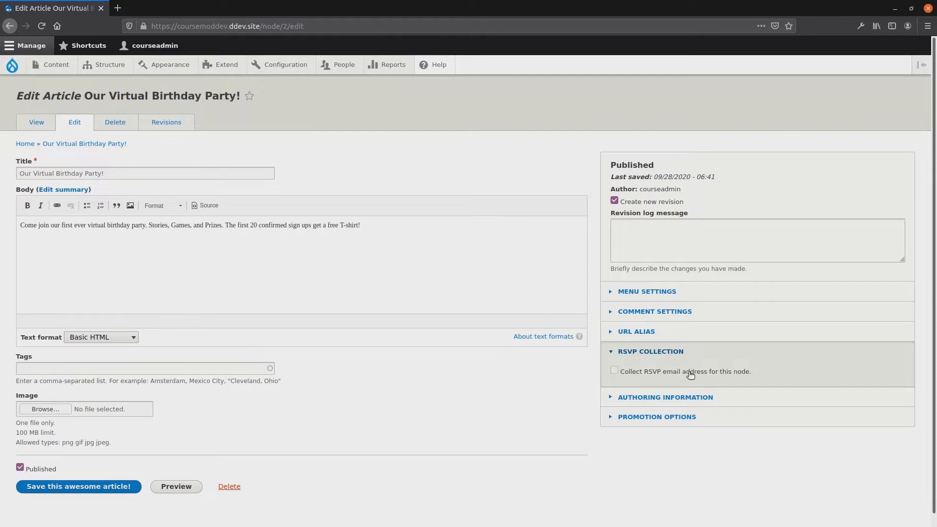
click(614, 370)
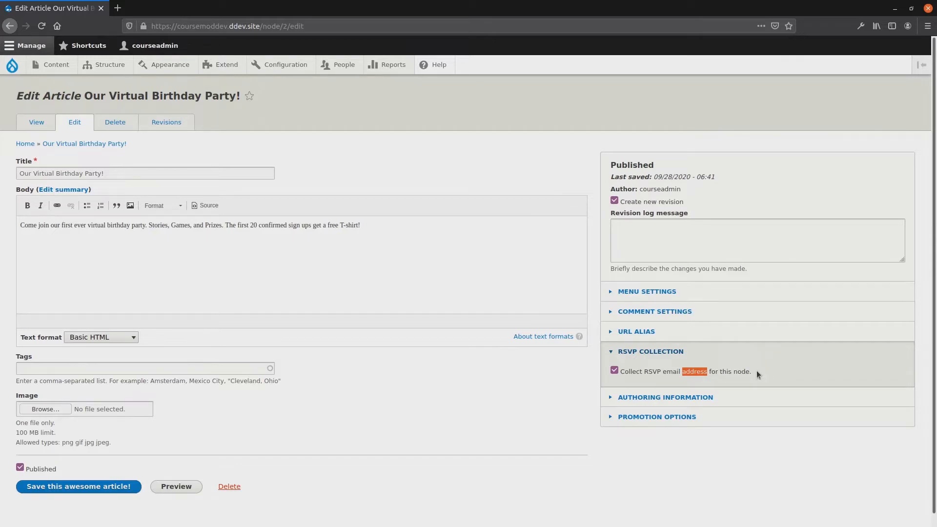
double_click(683, 371)
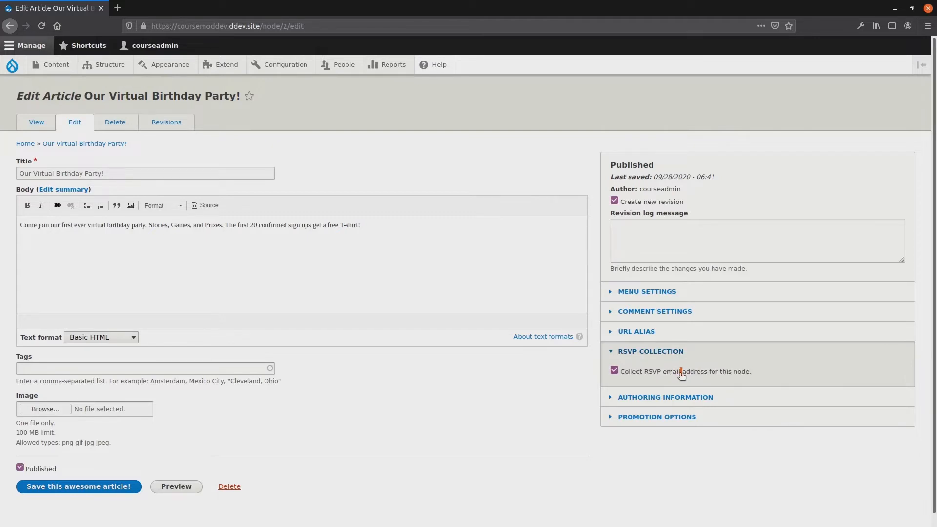
double_click(694, 371)
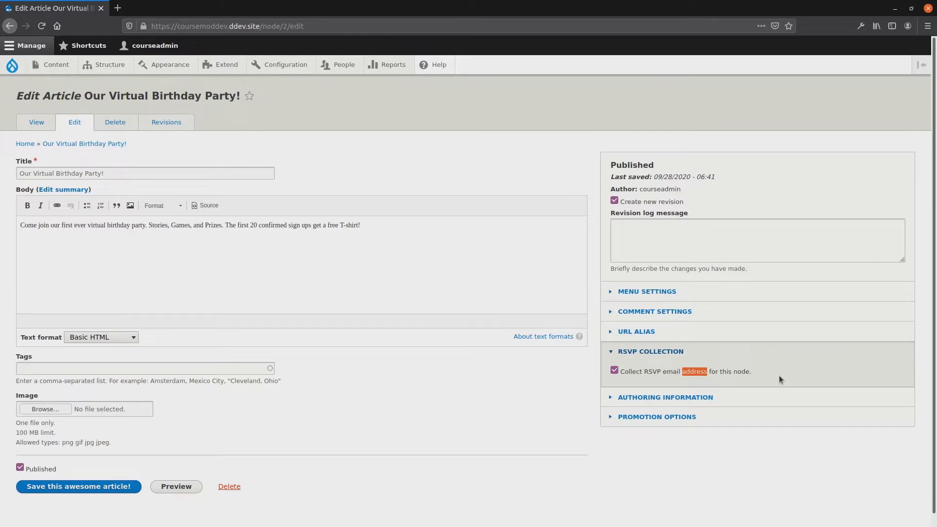
mouse_move(65, 127)
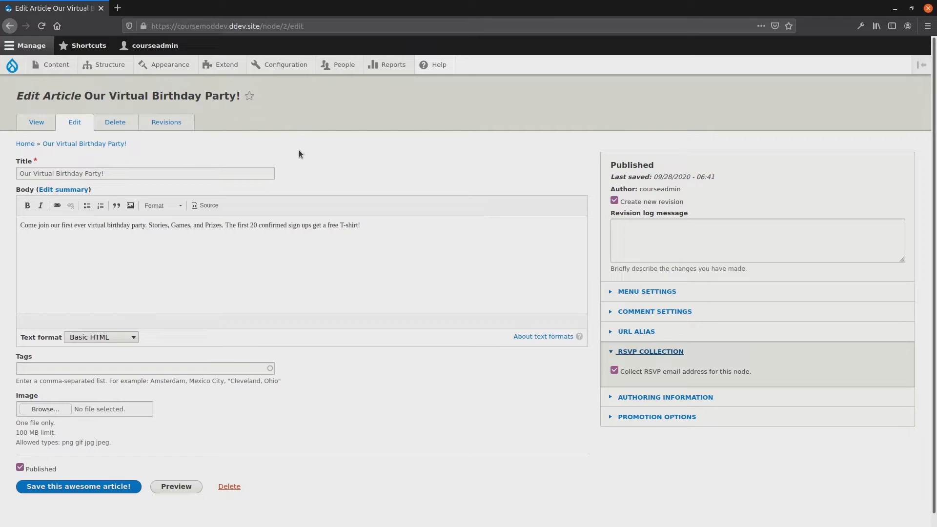
mouse_move(149, 152)
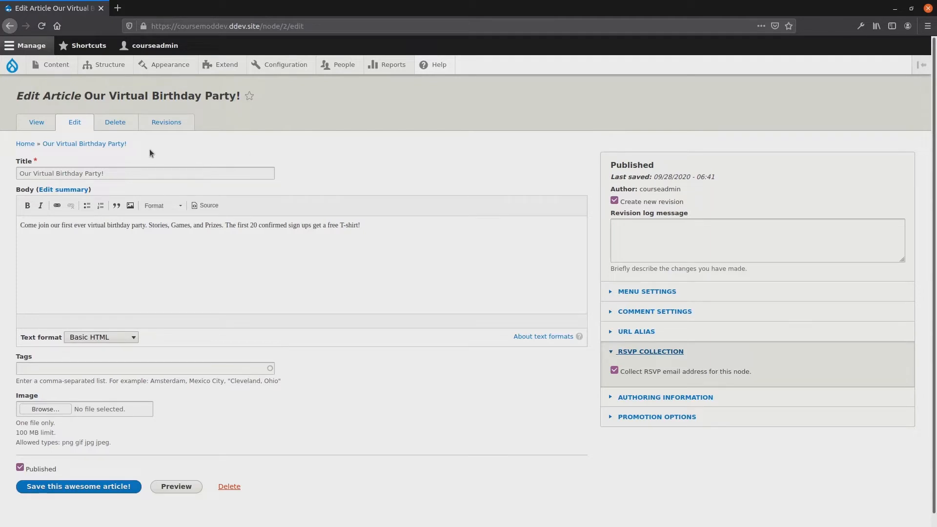
click(57, 64)
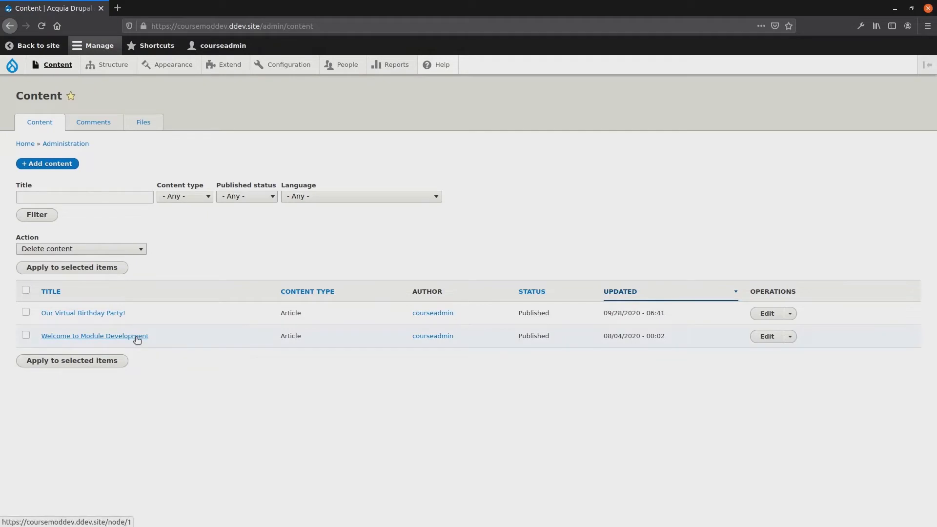
Step: Check Welcome to Module Development's edit form shows RSVP collection unchecked, then view the article
click(94, 335)
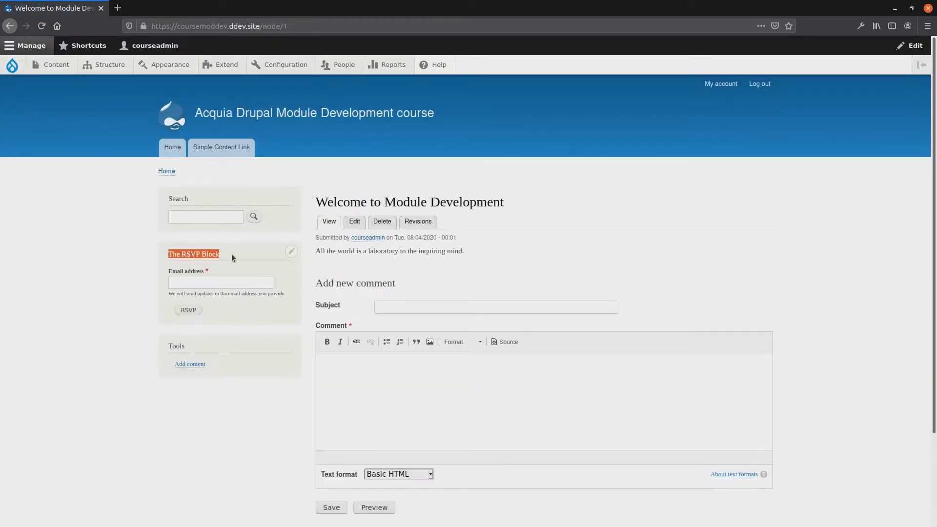
mouse_move(354, 221)
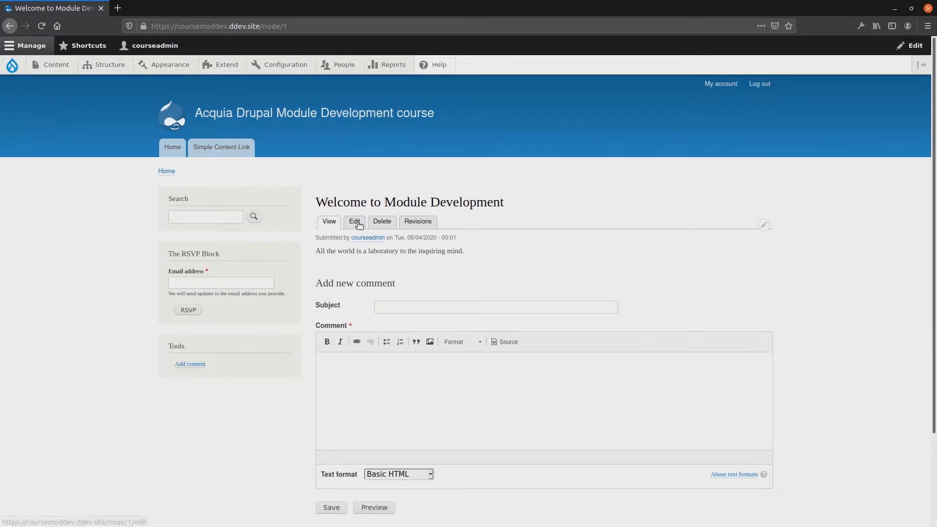
click(355, 222)
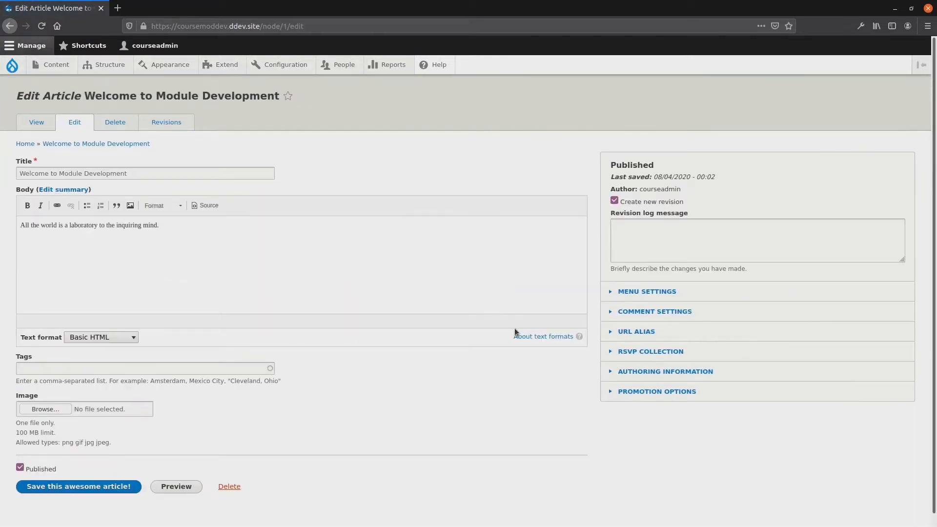
mouse_move(669, 352)
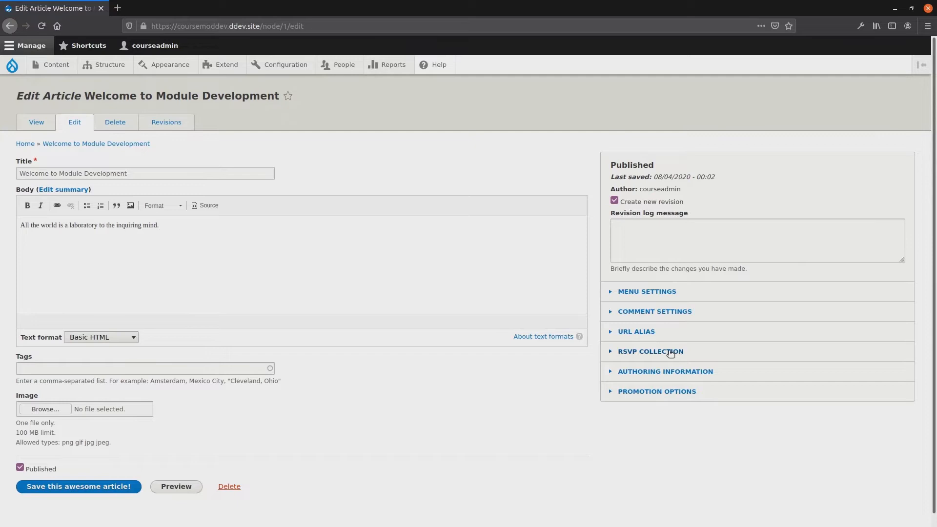
click(650, 352)
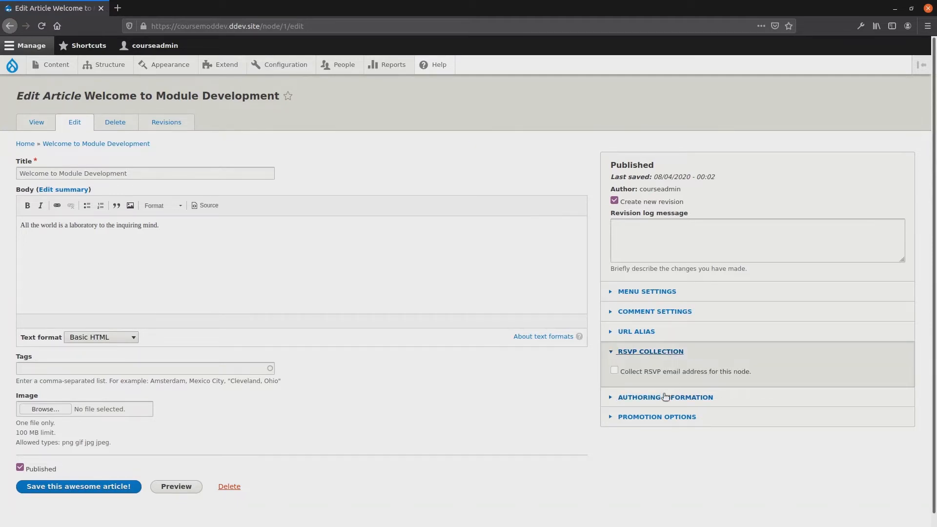
mouse_move(564, 378)
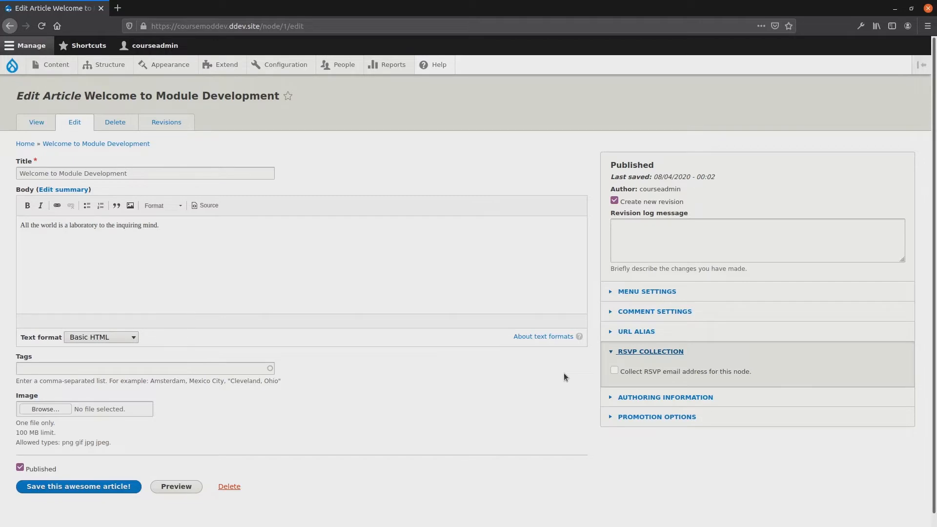
mouse_move(551, 373)
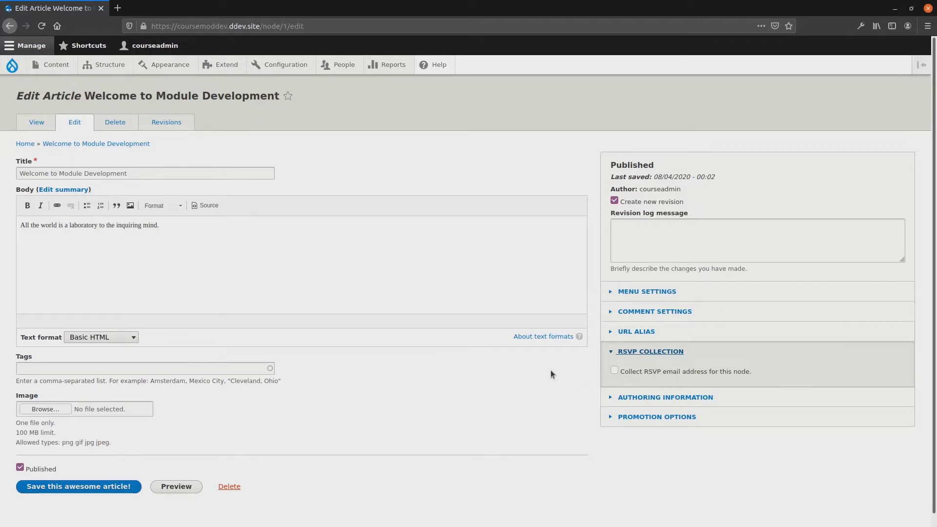
mouse_move(504, 364)
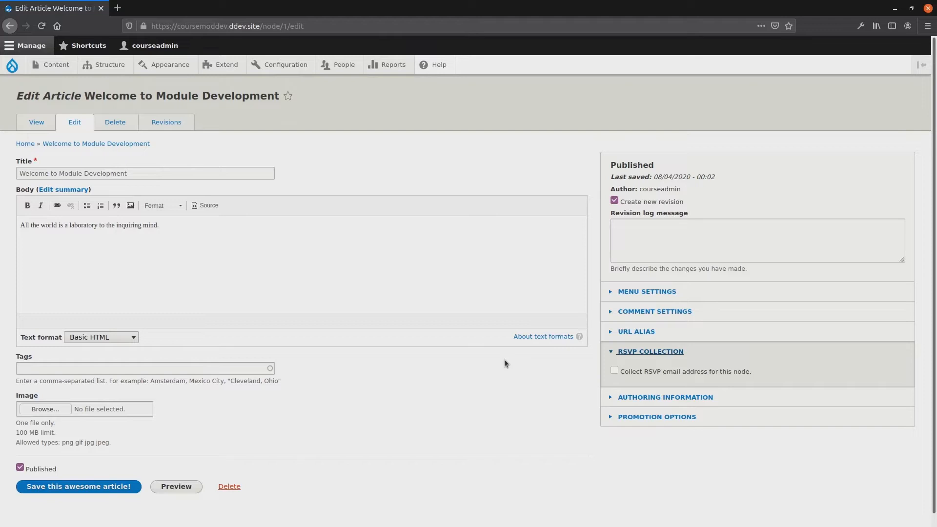
mouse_move(376, 154)
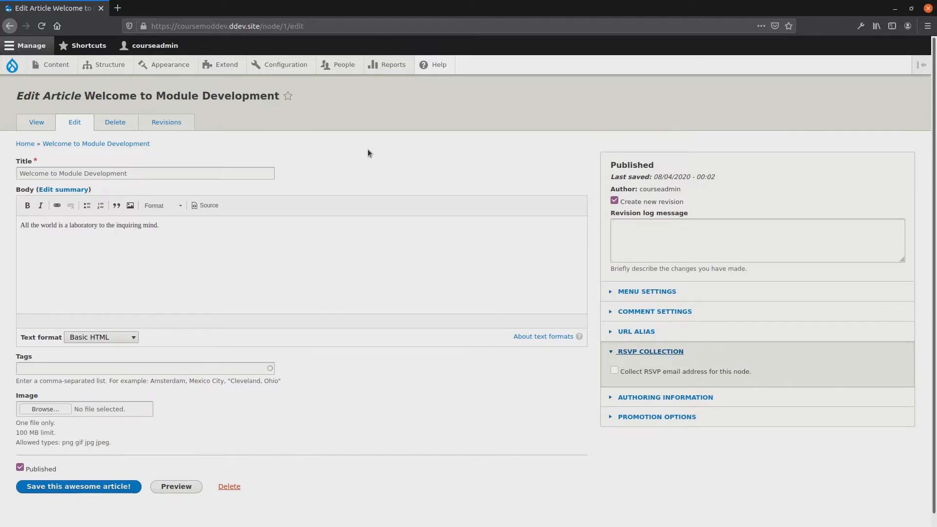
mouse_move(325, 165)
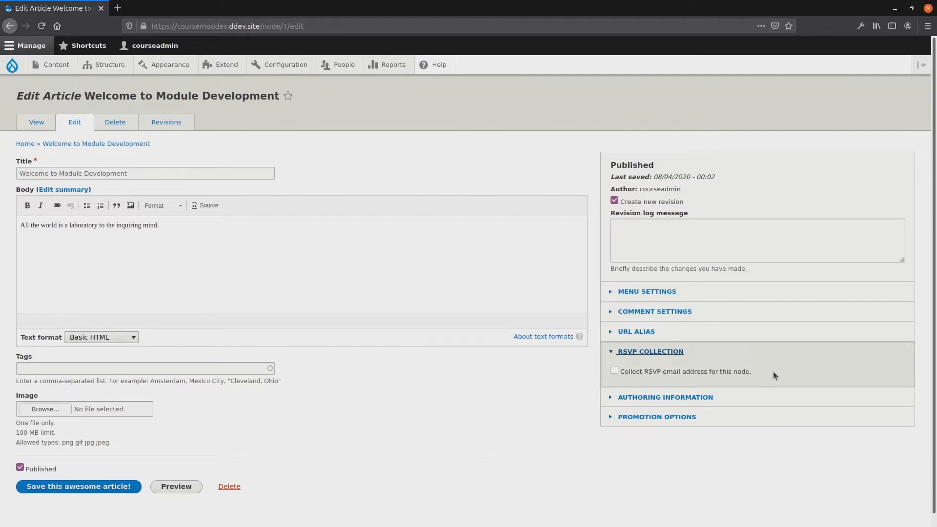
mouse_move(783, 375)
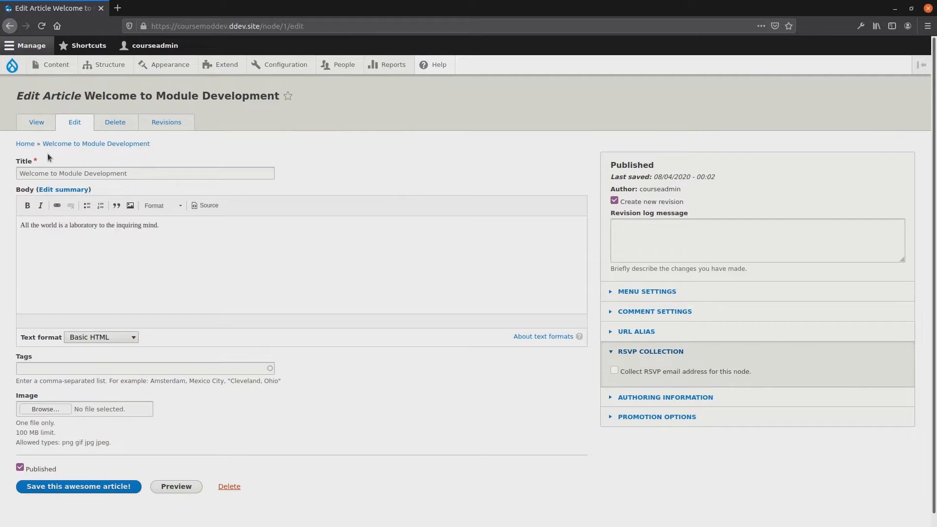
mouse_move(35, 122)
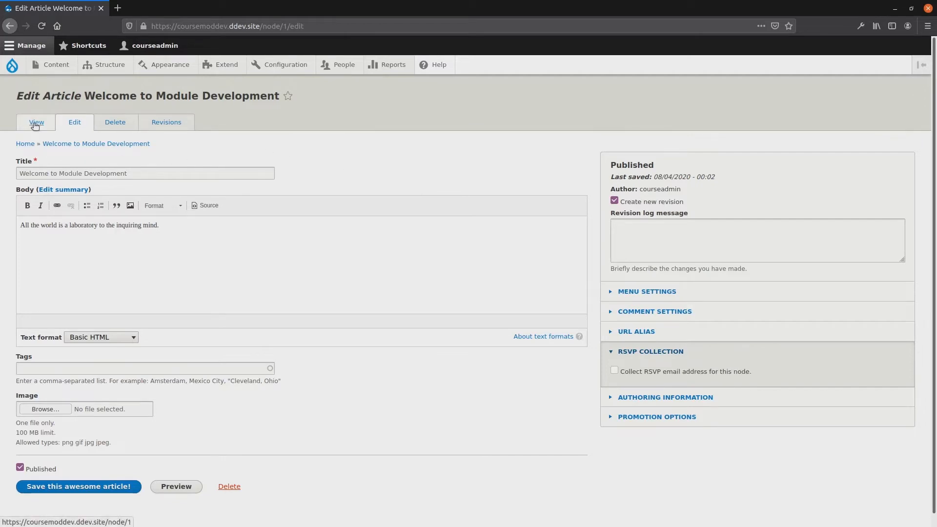
click(35, 122)
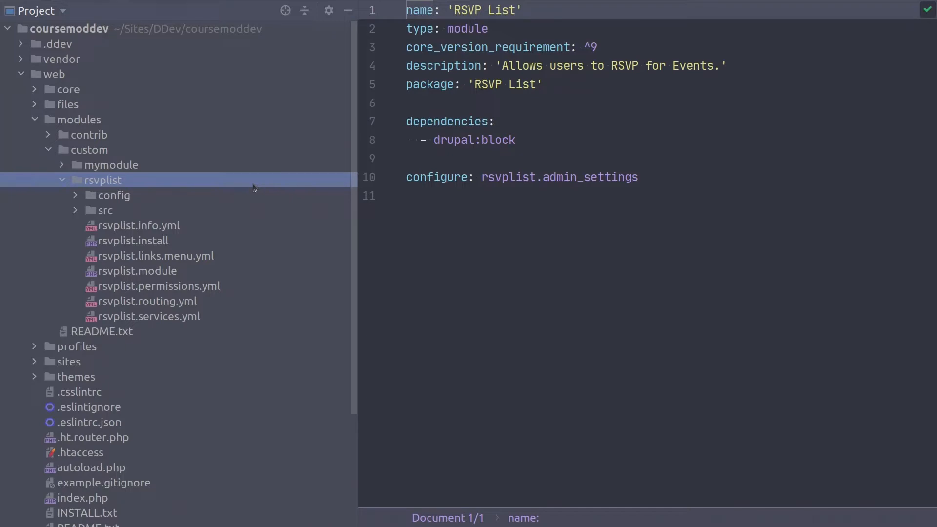
mouse_move(126, 151)
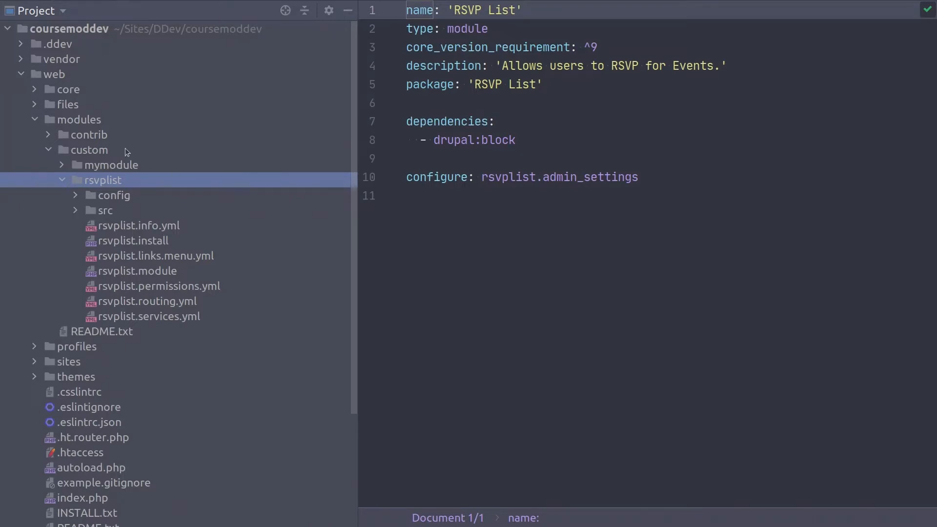
Step: Open the rsvplist.module file in PhpStorm
click(136, 271)
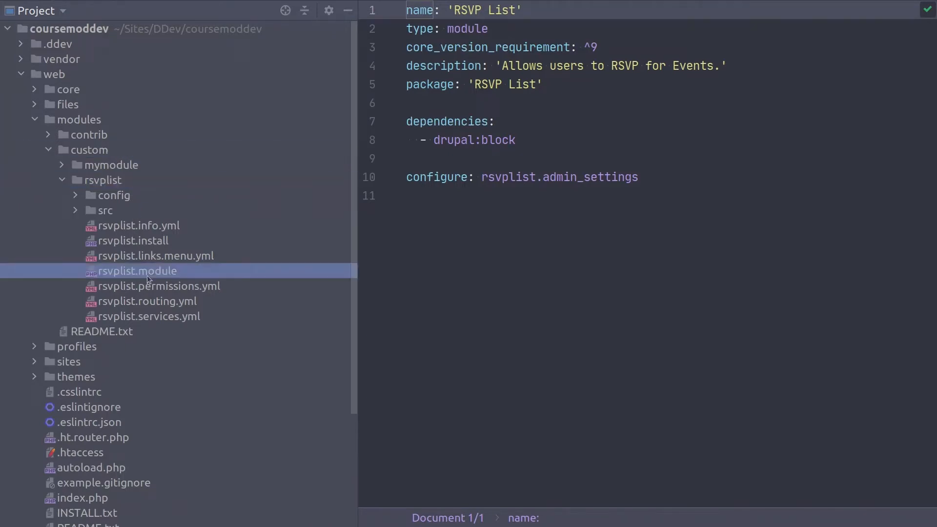
click(139, 271)
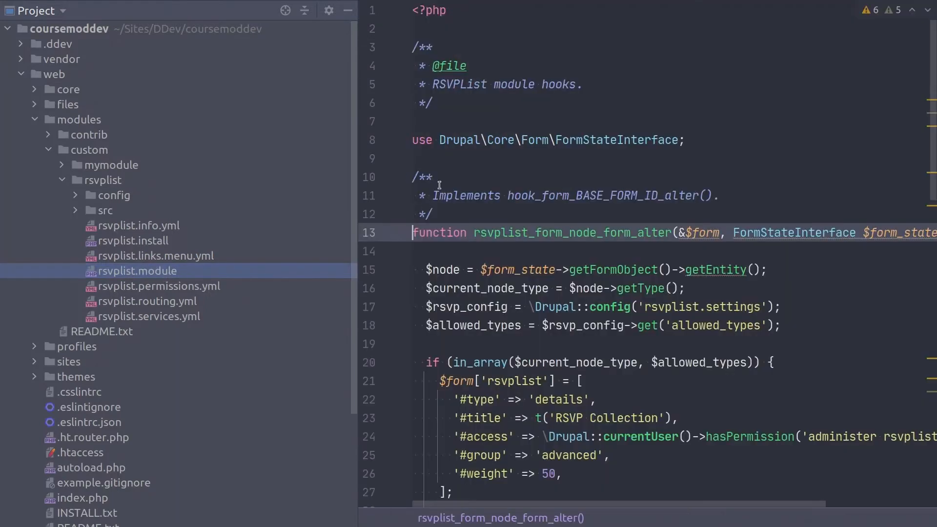
double_click(571, 232)
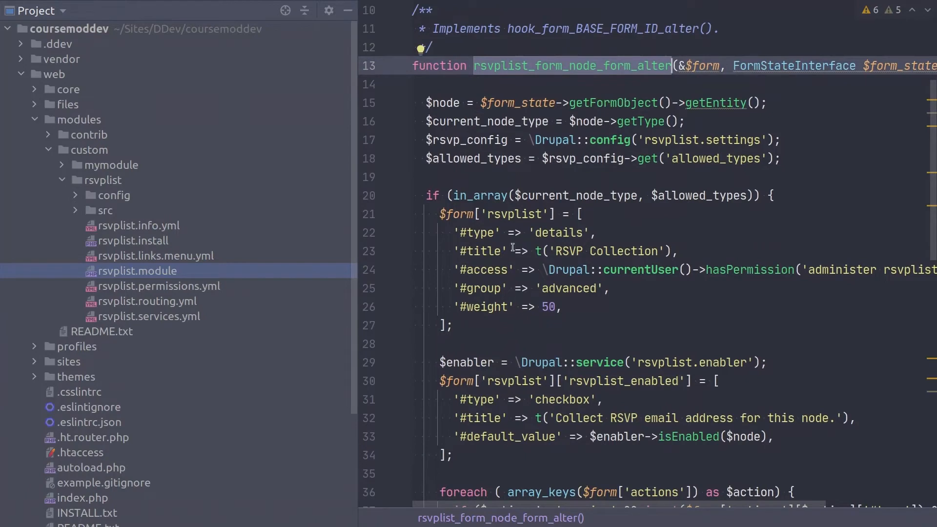
Step: Change 'address' to 'addresses' in the RSVP checkbox #title string
scroll(down, 3)
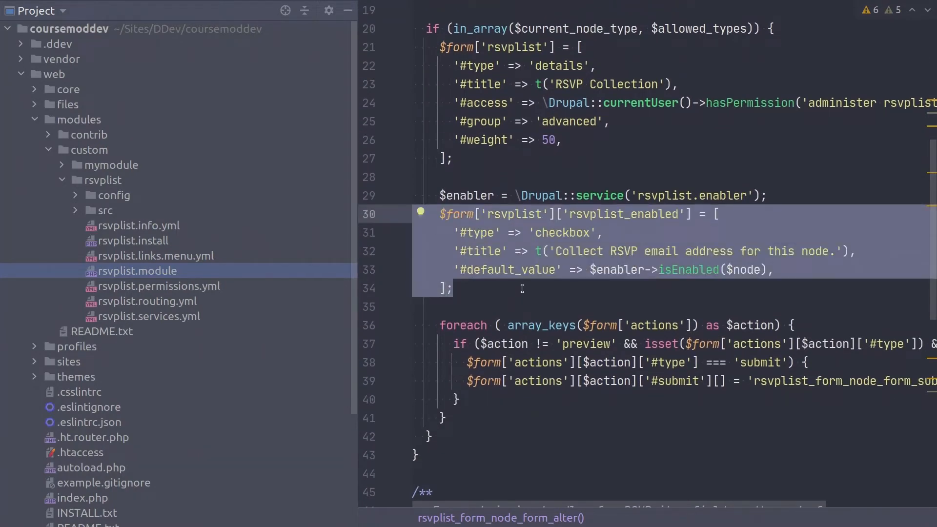
click(490, 251)
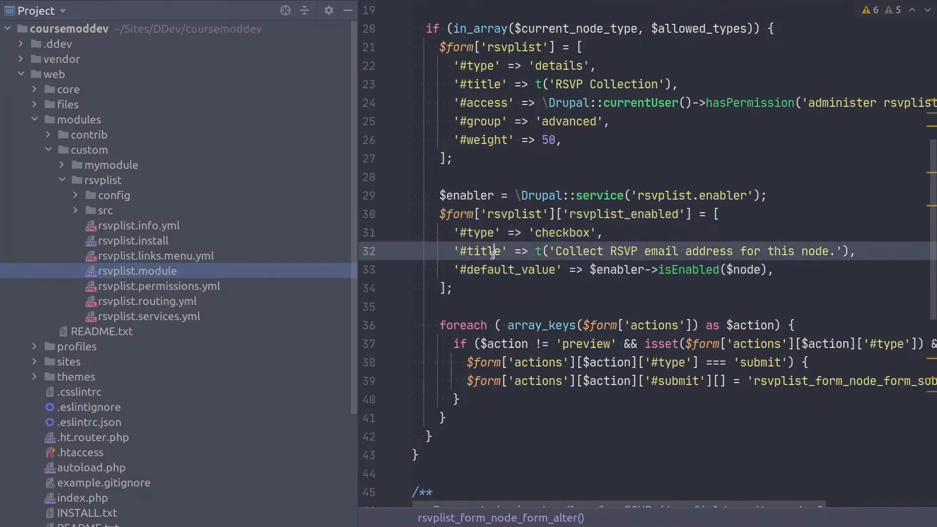
double_click(709, 251)
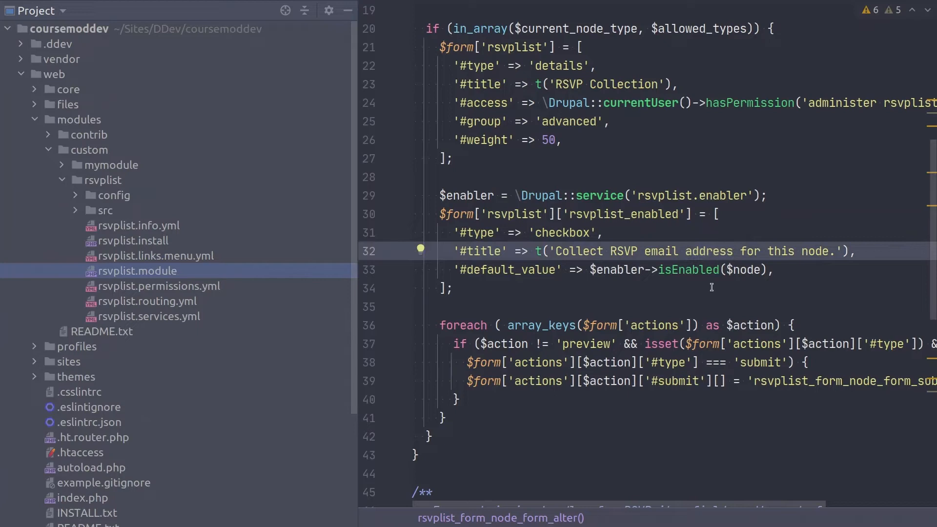
text(e)
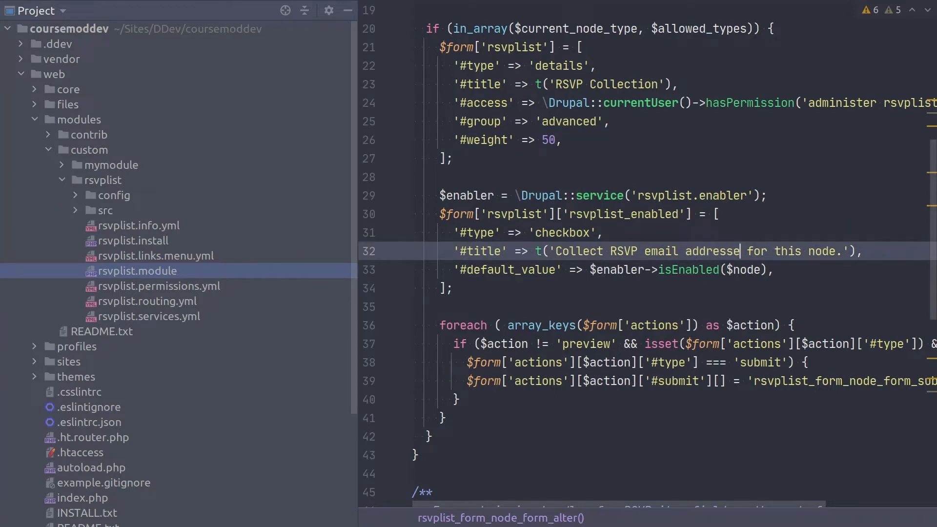
text(s)
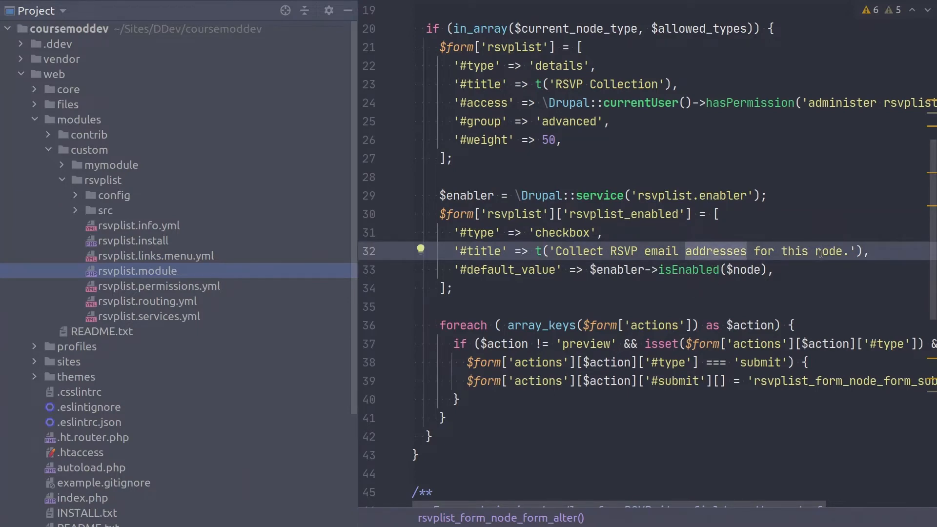
double_click(721, 251)
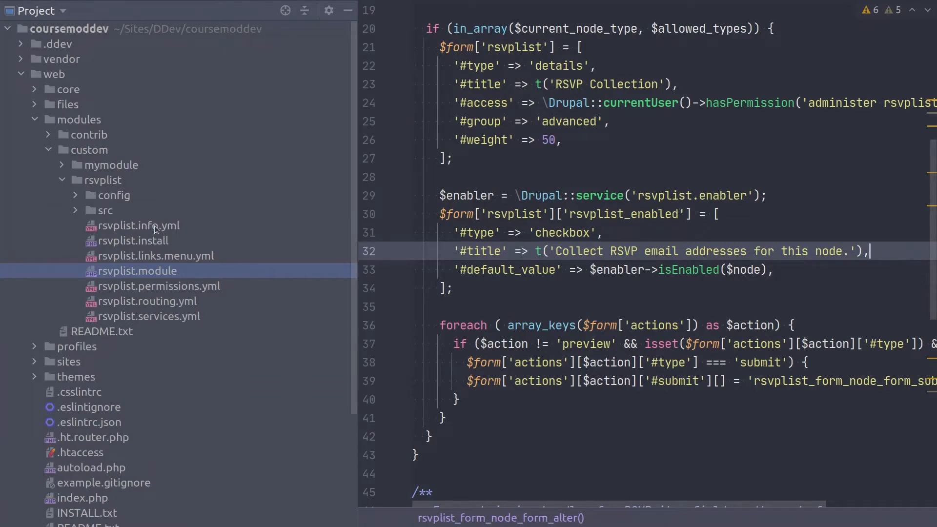
Step: Expand rsvplist > src > Plugin, open RSVPBlock.php and scroll to blockAccess()
click(104, 181)
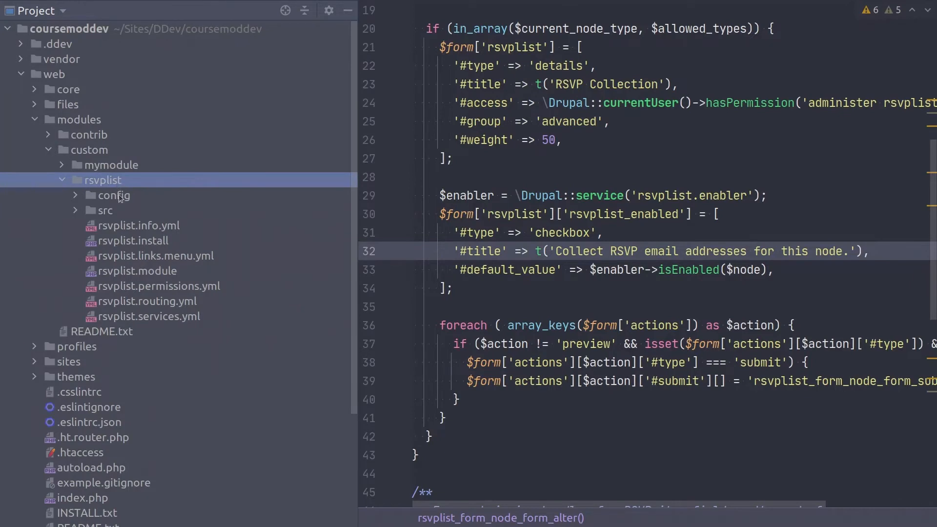
click(106, 211)
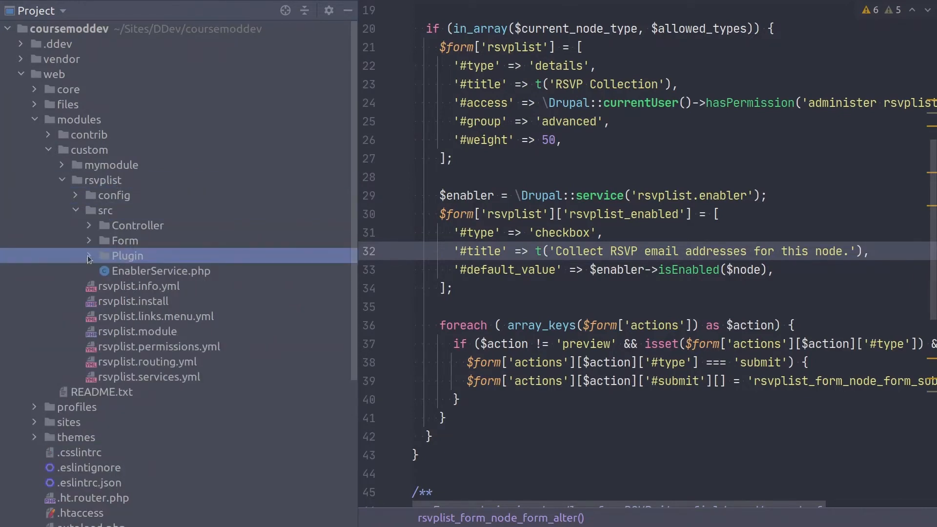
click(125, 255)
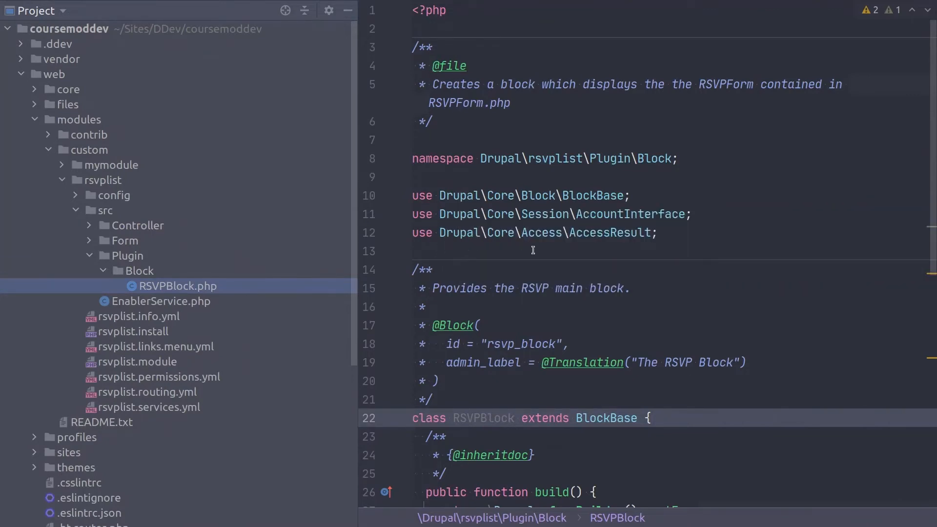
mouse_move(564, 245)
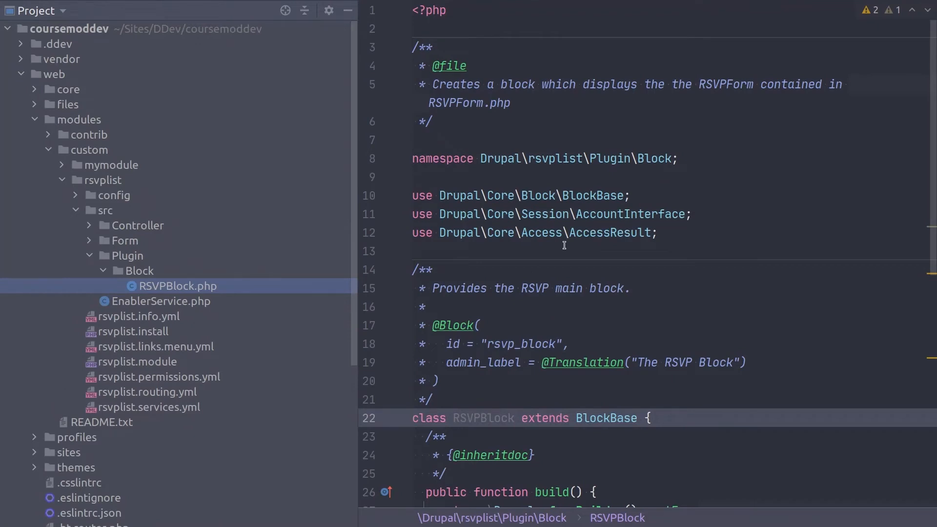
scroll(down, 3)
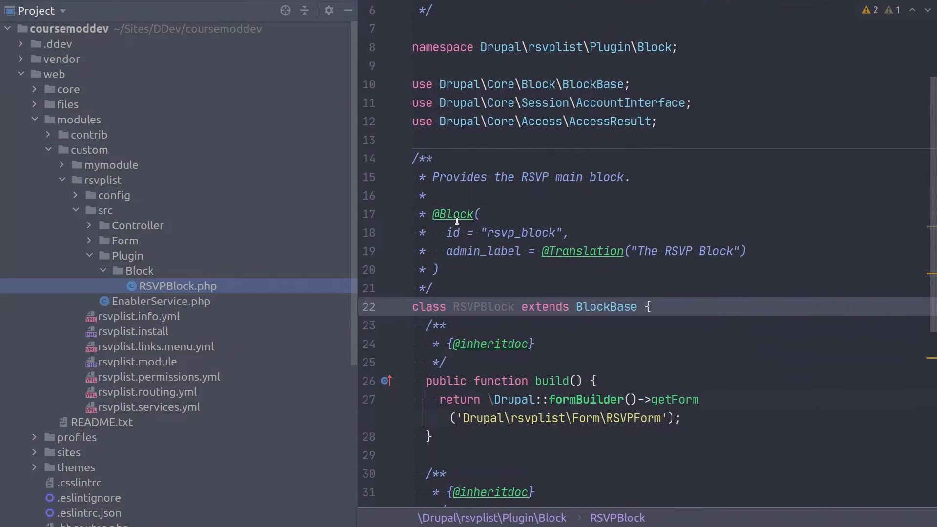
double_click(483, 251)
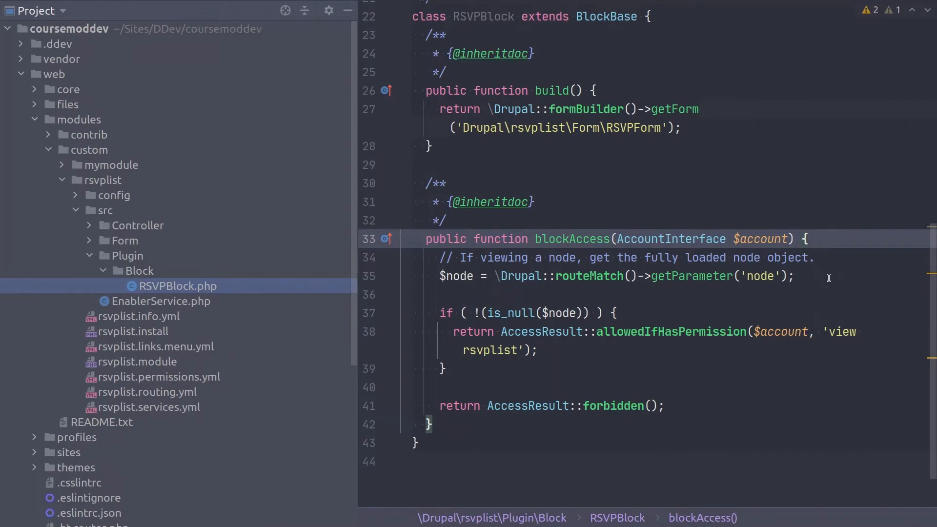
mouse_move(798, 277)
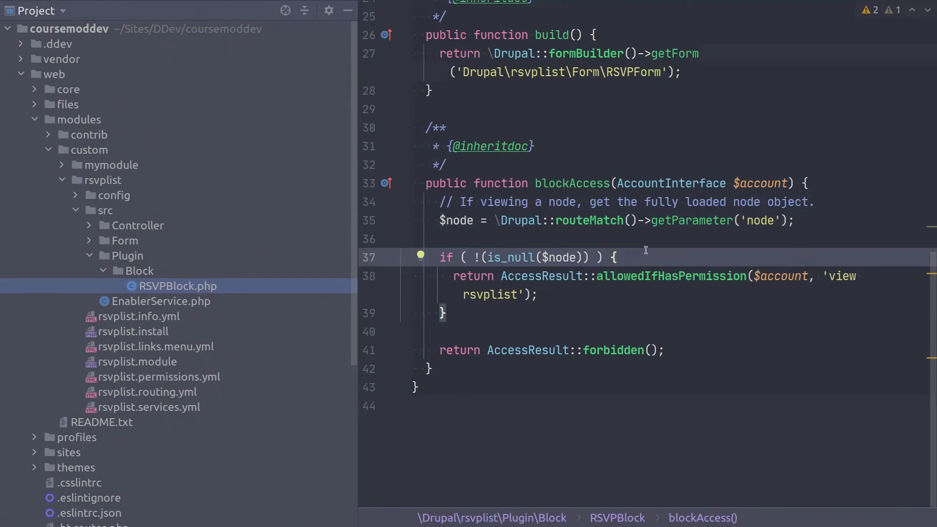
Step: Add the rsvplist.enabler service and move the permission return inside if ($enabler->isEnabled($node))
text($enabler = \Drupal::service('rsvplist.enabler');)
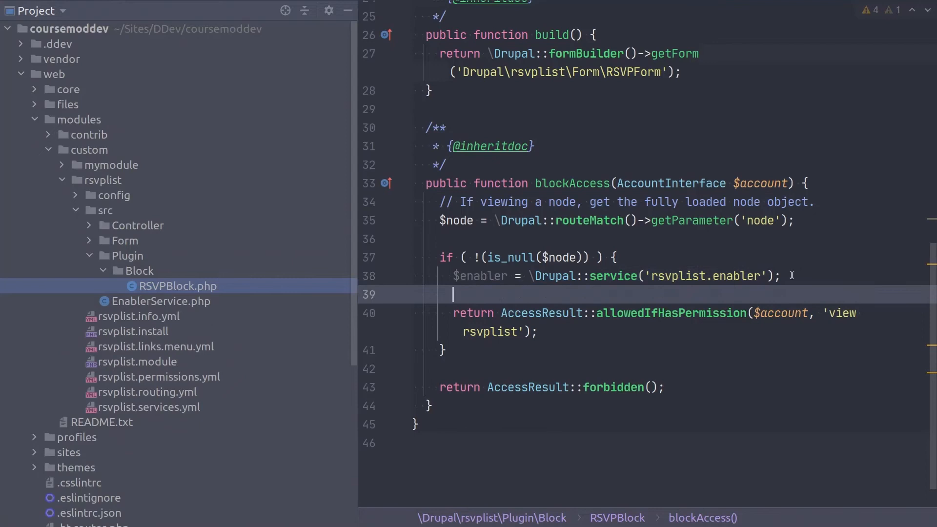
text(if ($enabler->isEnabled($node)) {)
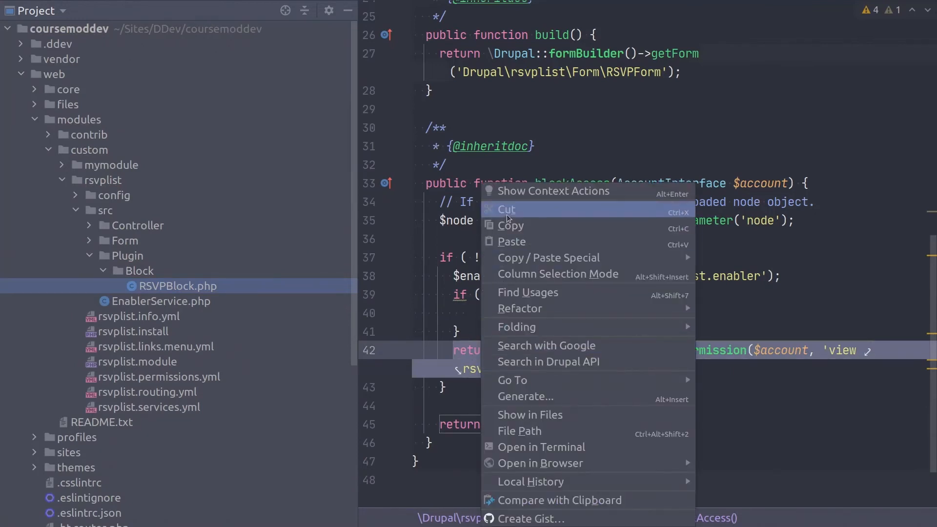
click(507, 210)
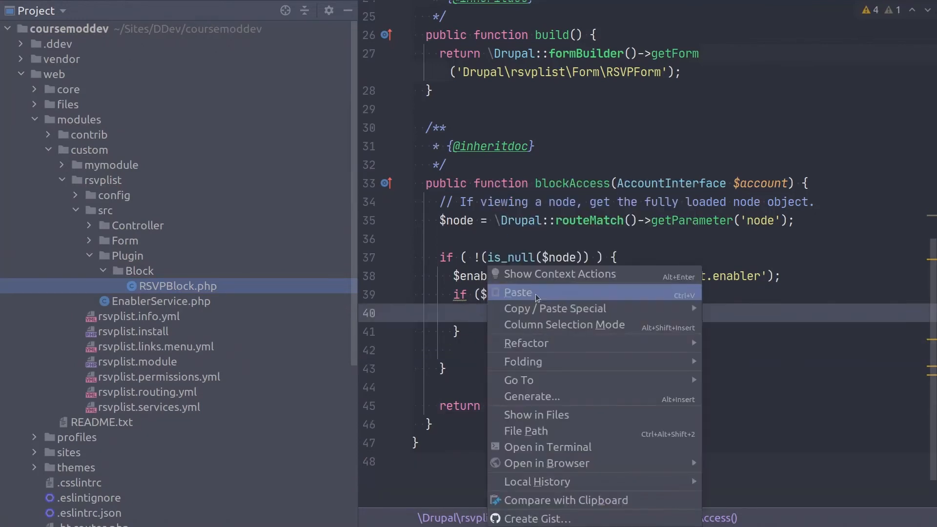
click(517, 293)
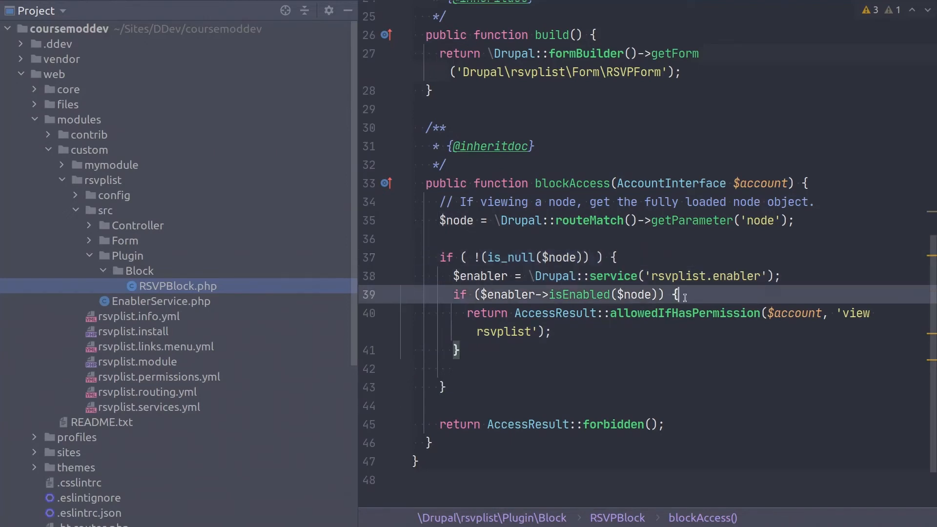
double_click(622, 293)
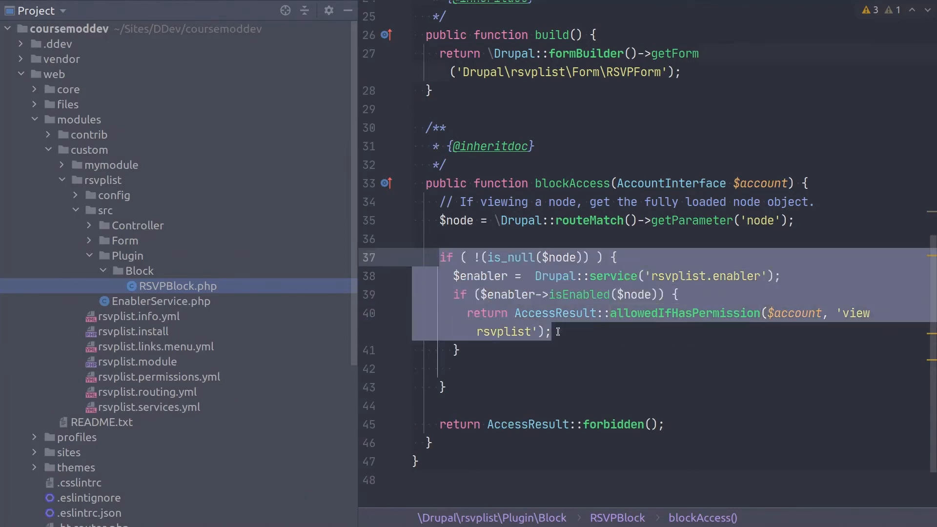
click(553, 332)
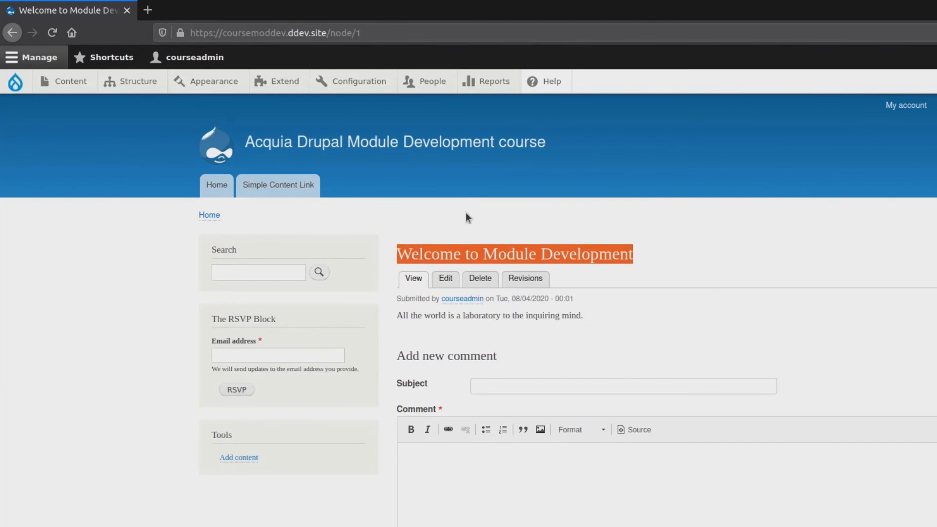
mouse_move(205, 321)
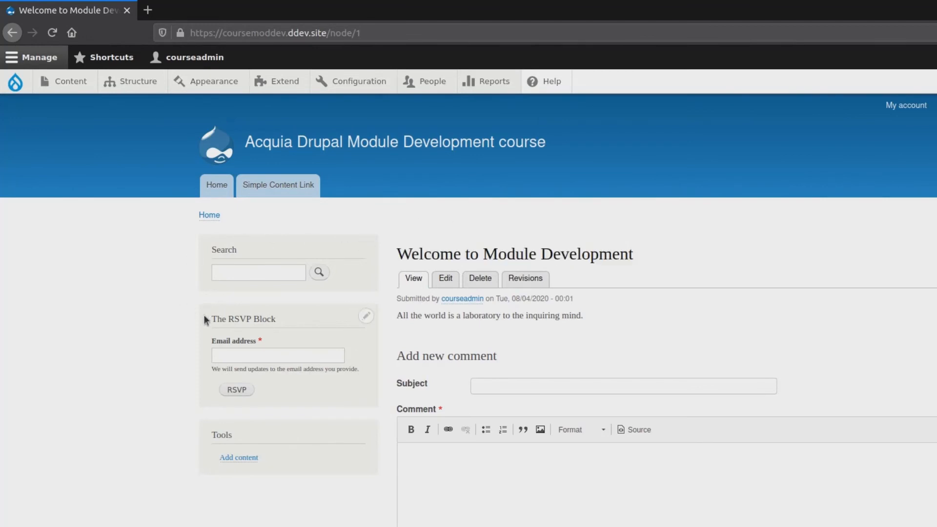
mouse_move(183, 321)
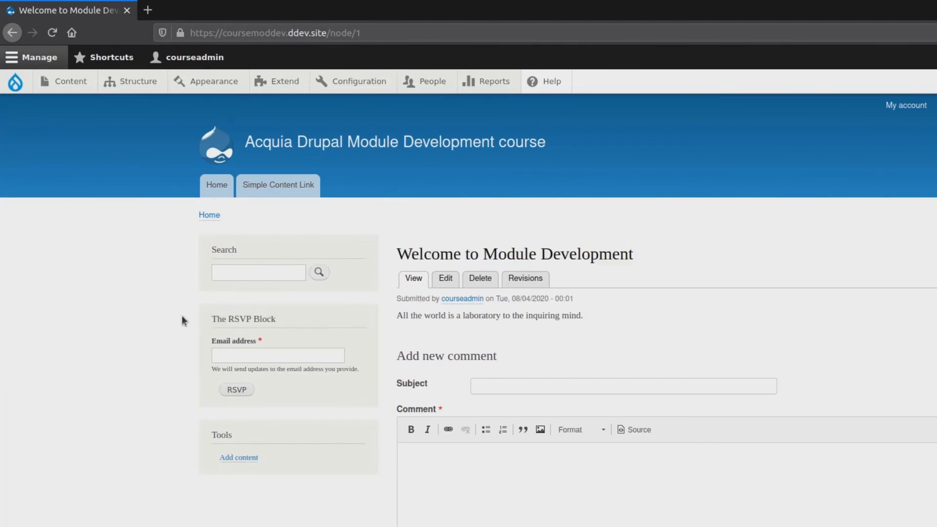
mouse_move(149, 286)
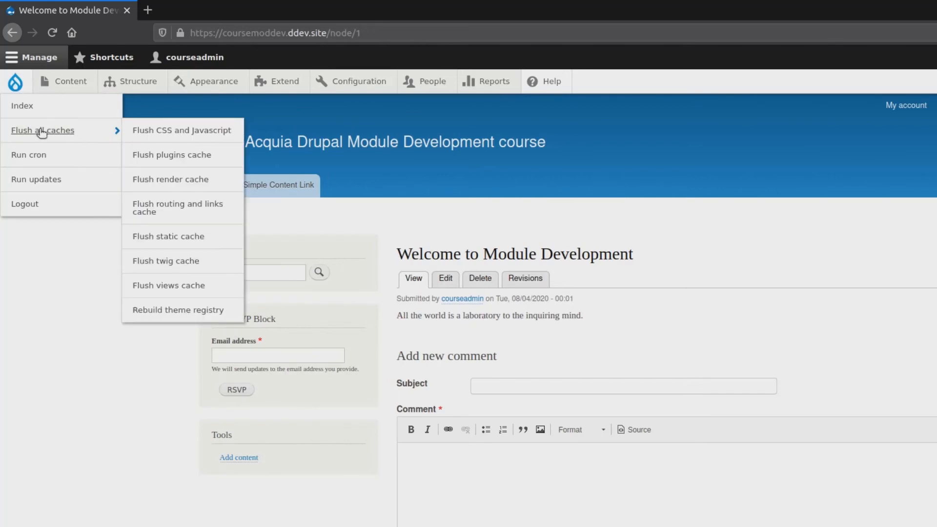
Step: Flush all caches, then open Our Virtual Birthday Party from the Content list
click(42, 130)
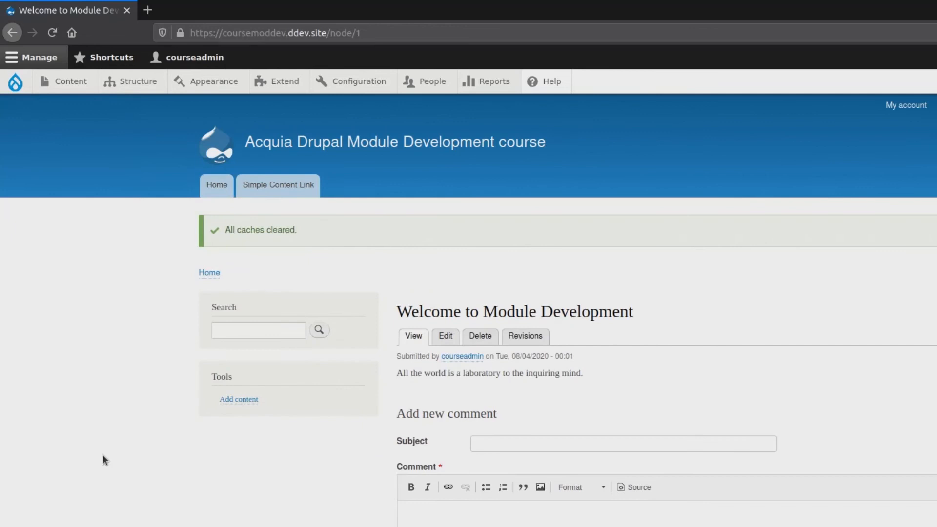
mouse_move(174, 371)
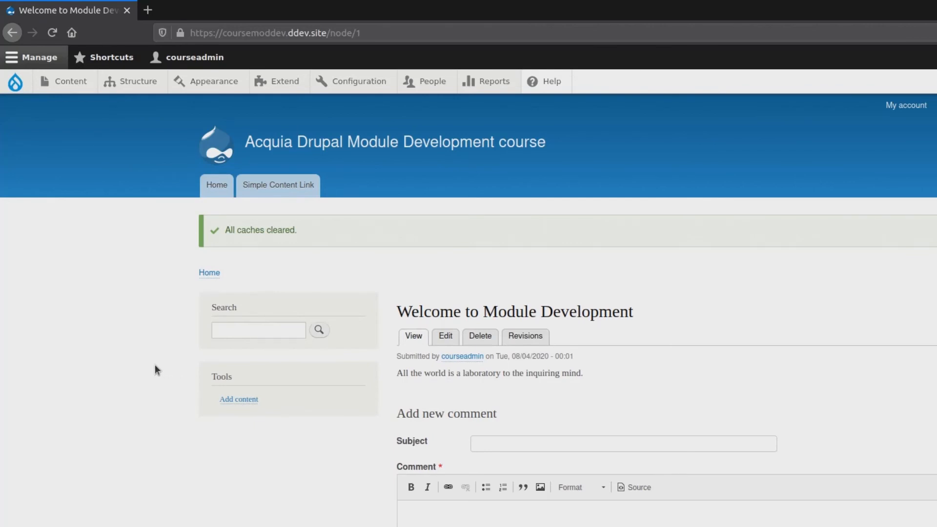
mouse_move(125, 294)
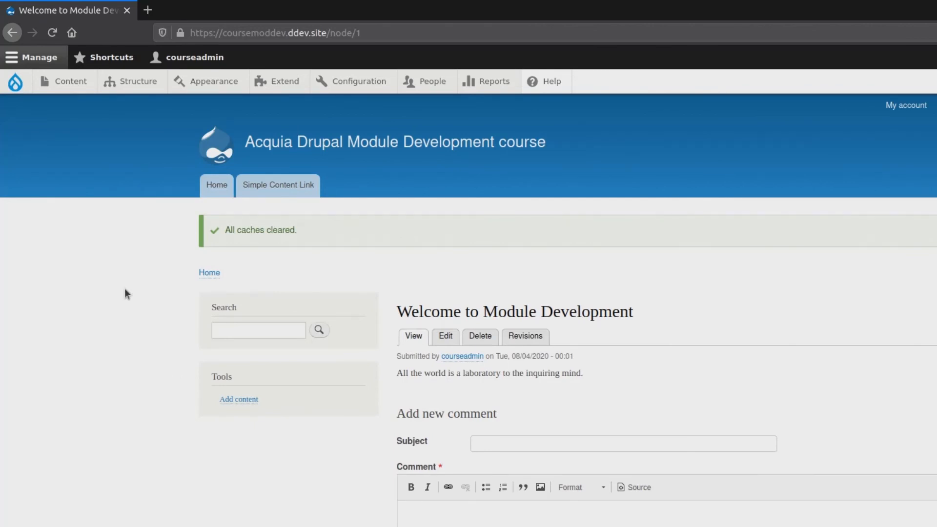
mouse_move(134, 280)
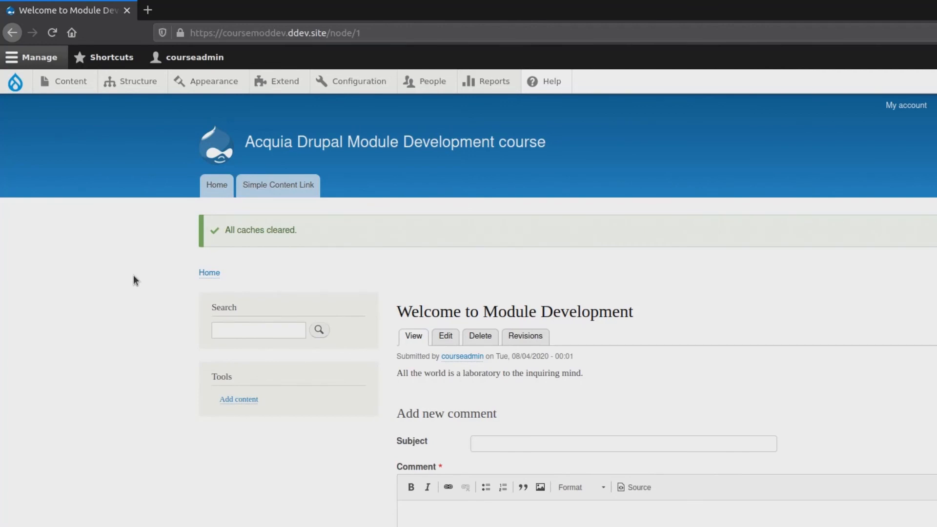
click(70, 80)
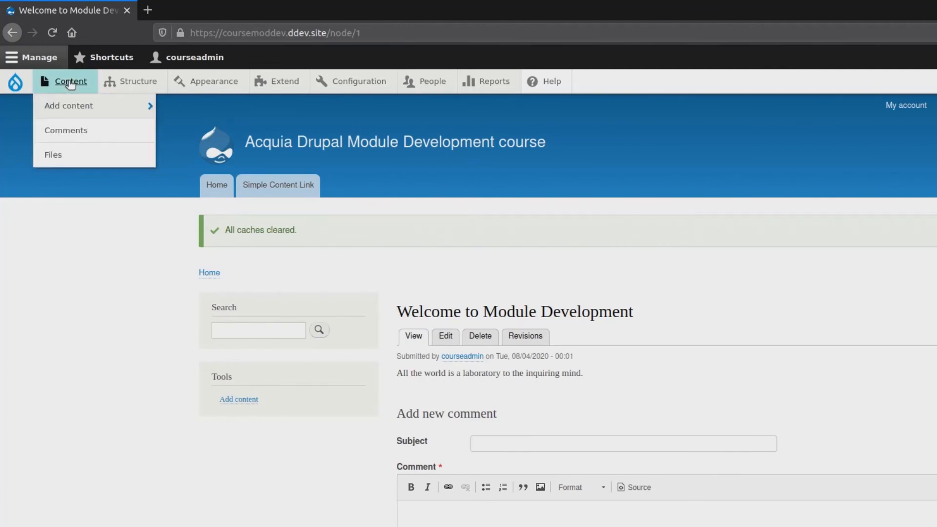
click(71, 81)
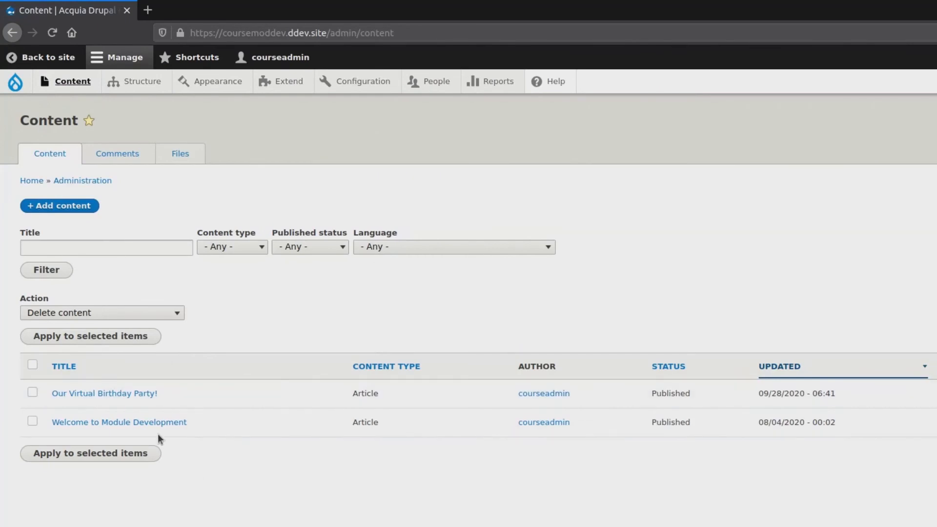
click(104, 394)
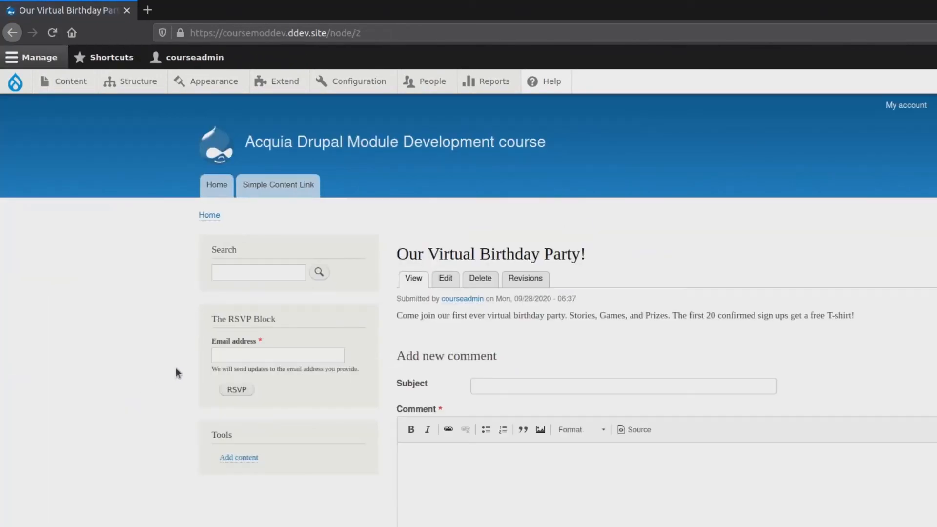